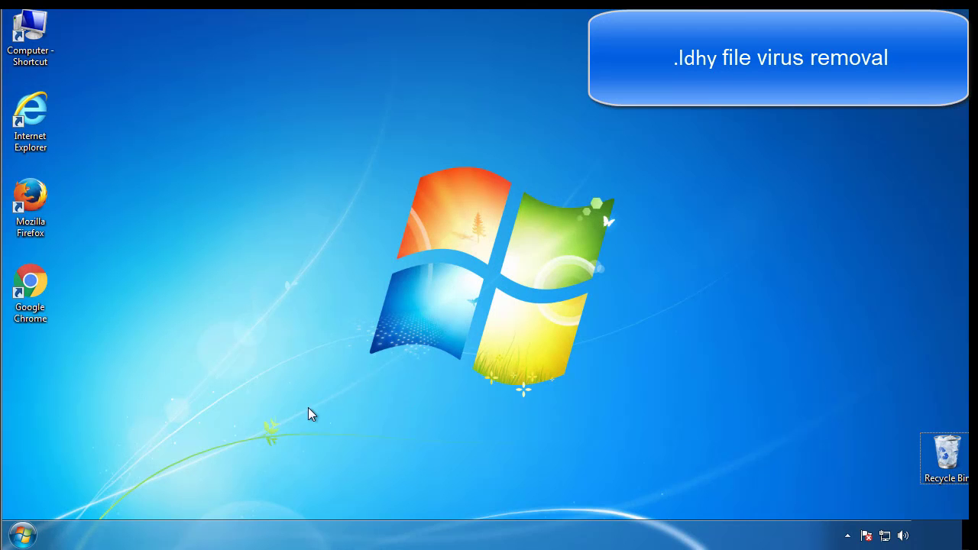
Launch msconfig from Start search and enable Safe boot (Minimal) on the Boot settings, applying with OK
left_click(15, 535)
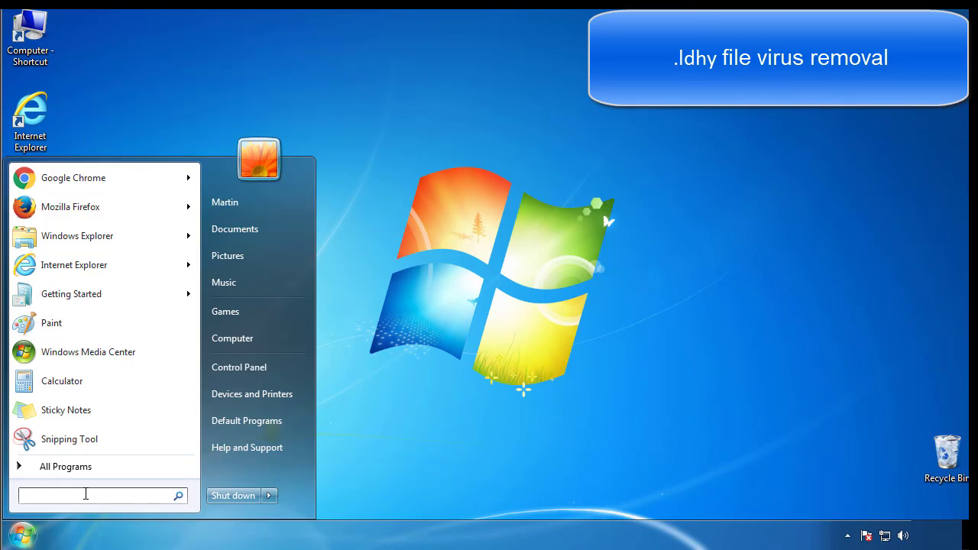
type("mscon")
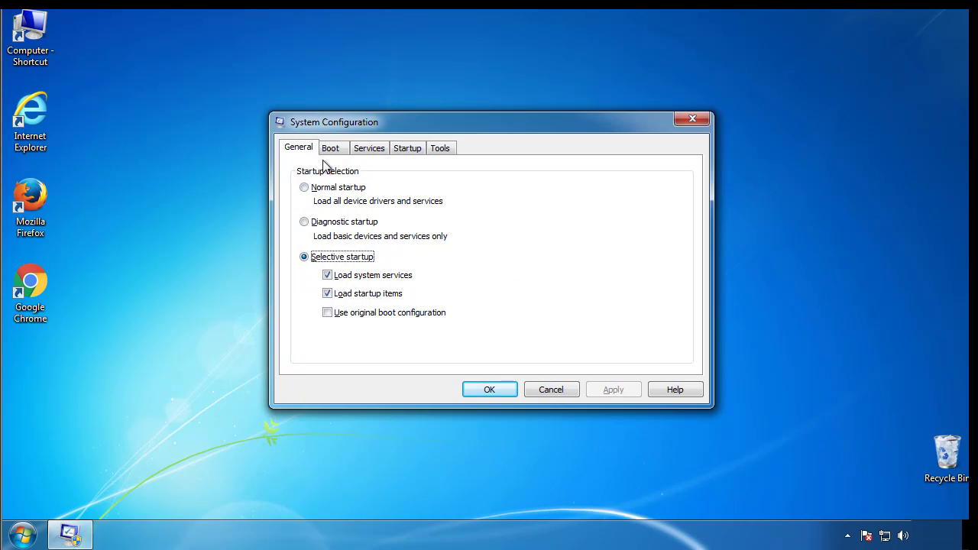
left_click(330, 146)
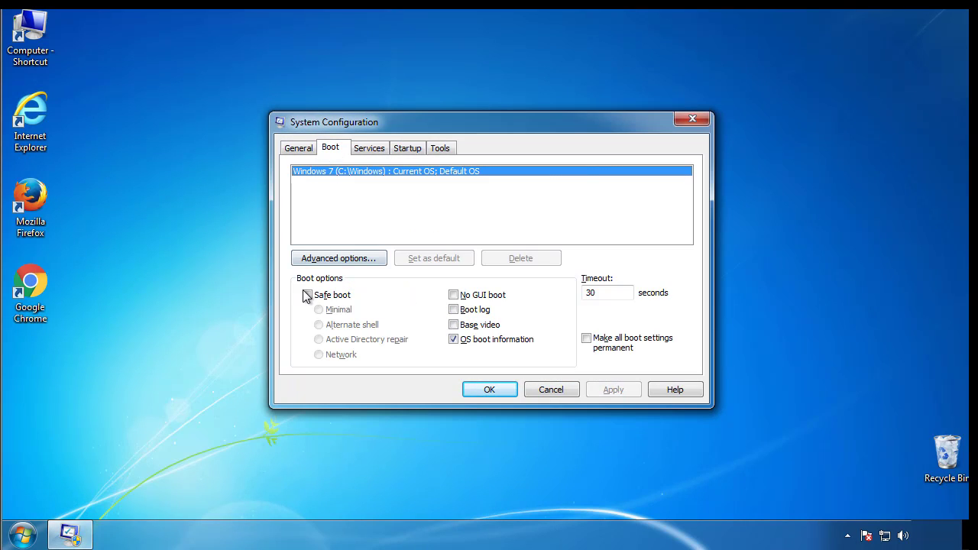
left_click(307, 293)
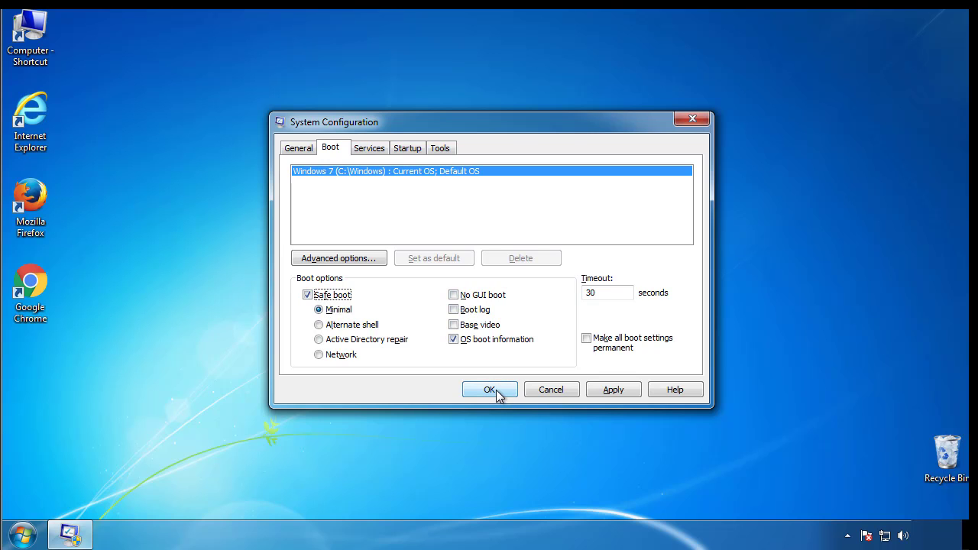
left_click(489, 389)
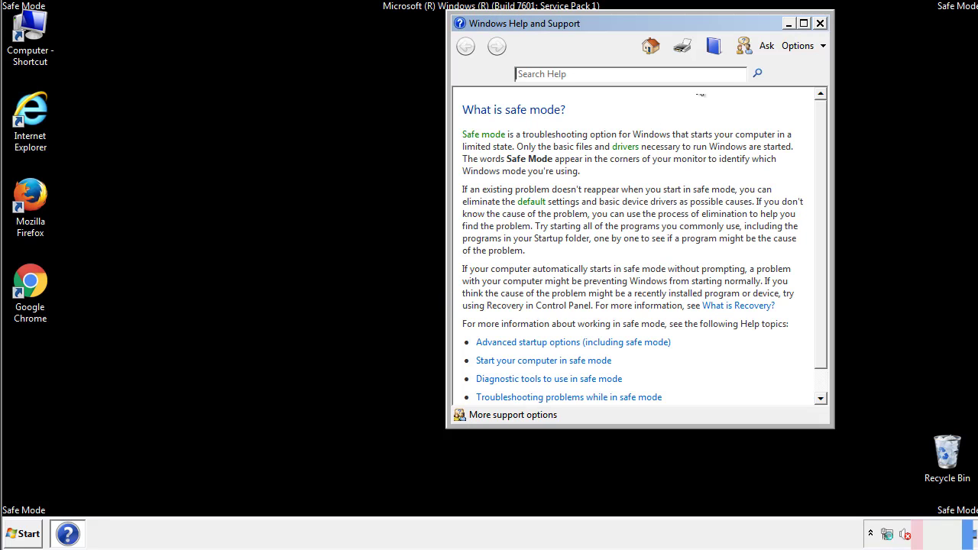
Dismiss Safe Mode help, set Folder Options to show hidden files, folders and drives, and close Control Panel
left_click(819, 23)
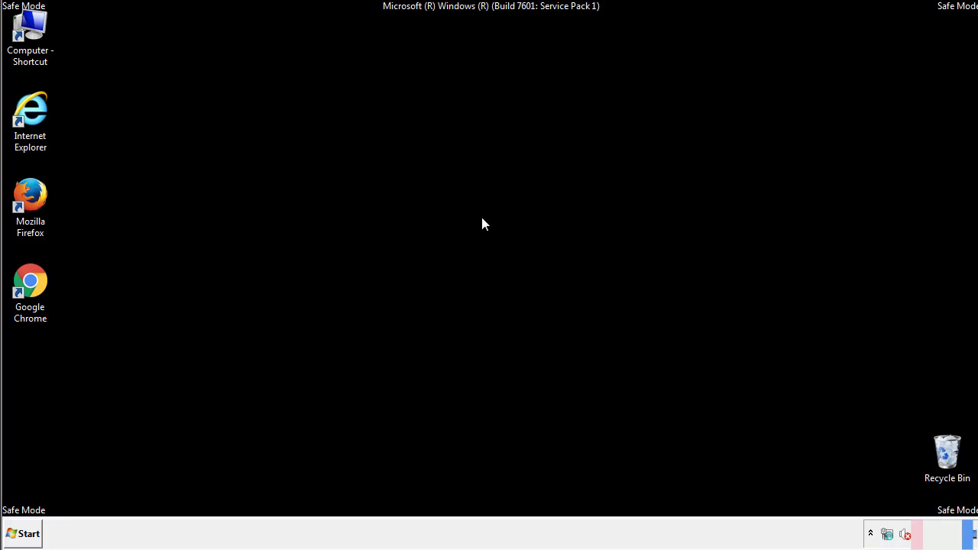
left_click(23, 533)
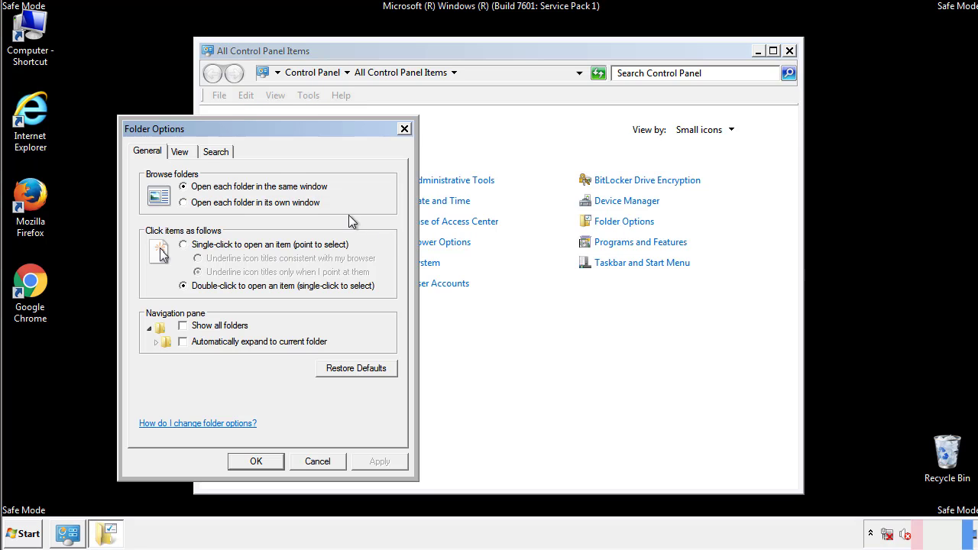
left_click(180, 151)
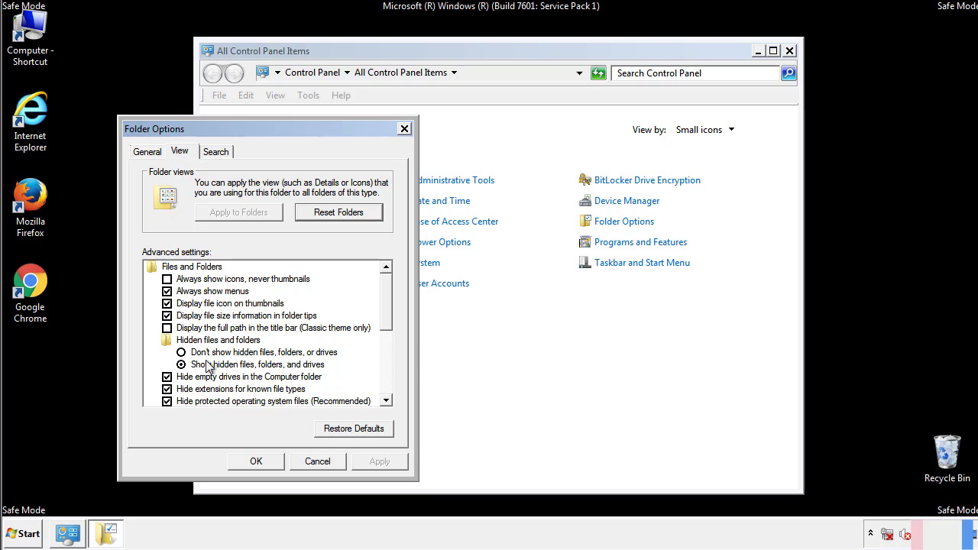
mouse_move(273, 375)
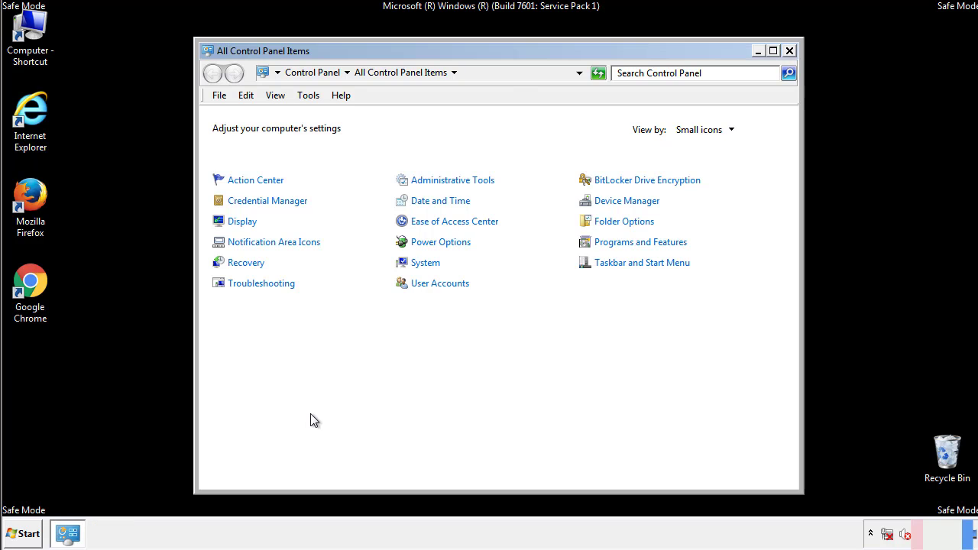
left_click(789, 51)
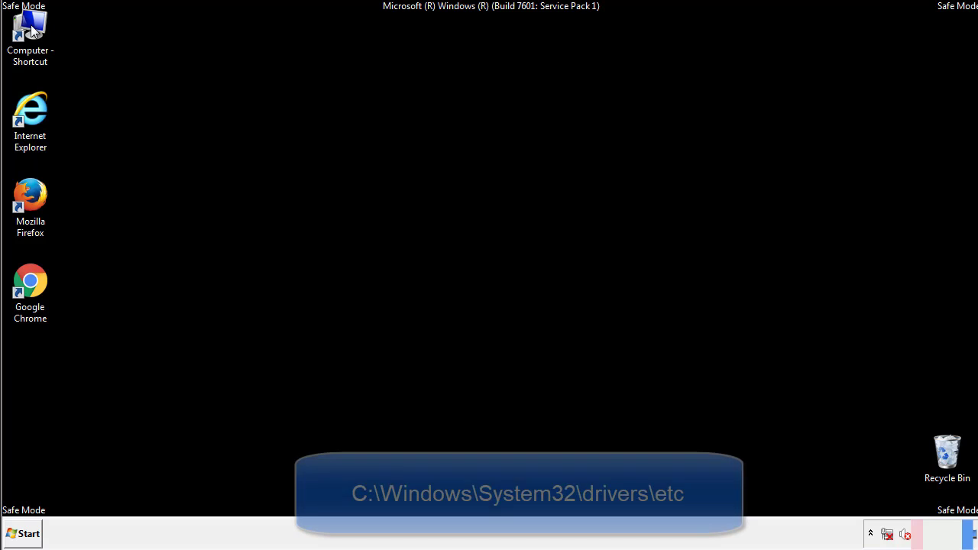
Browse from Computer into C:\Windows\System32\drivers\etc and open the hosts file in Notepad
double_click(31, 33)
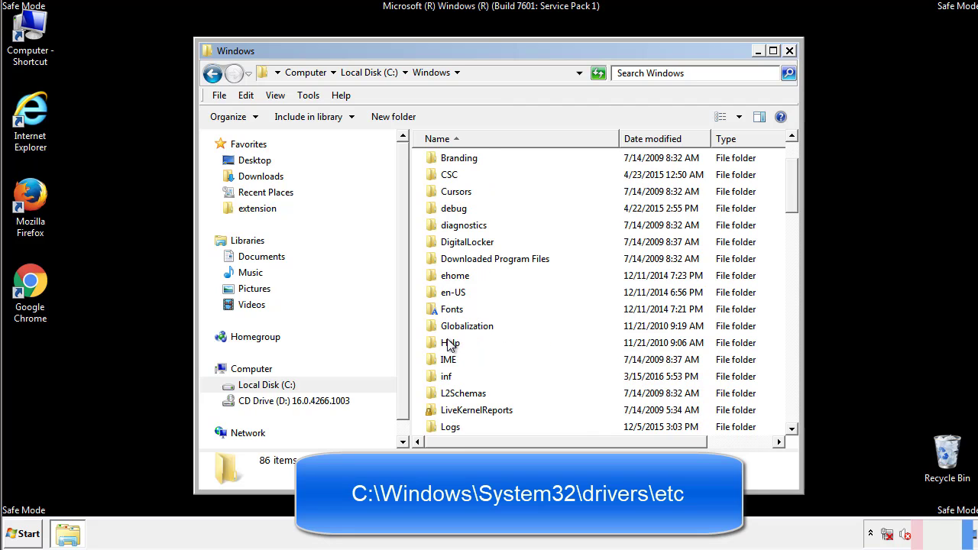
scroll("down", 3)
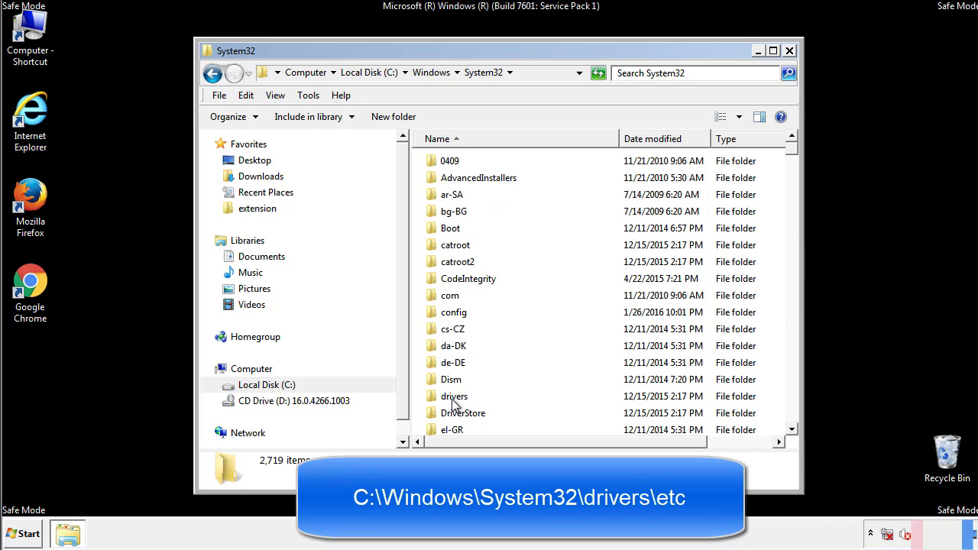
double_click(456, 396)
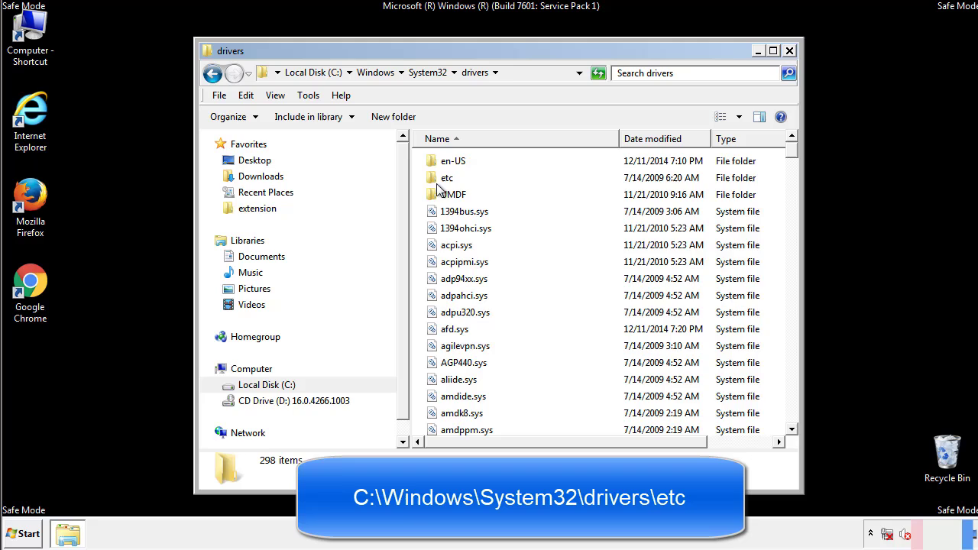
double_click(446, 177)
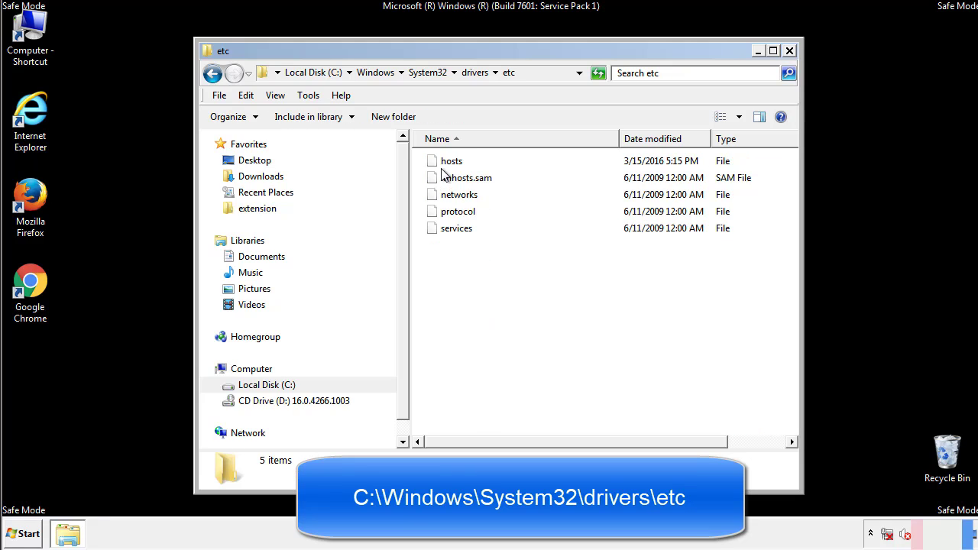
double_click(451, 161)
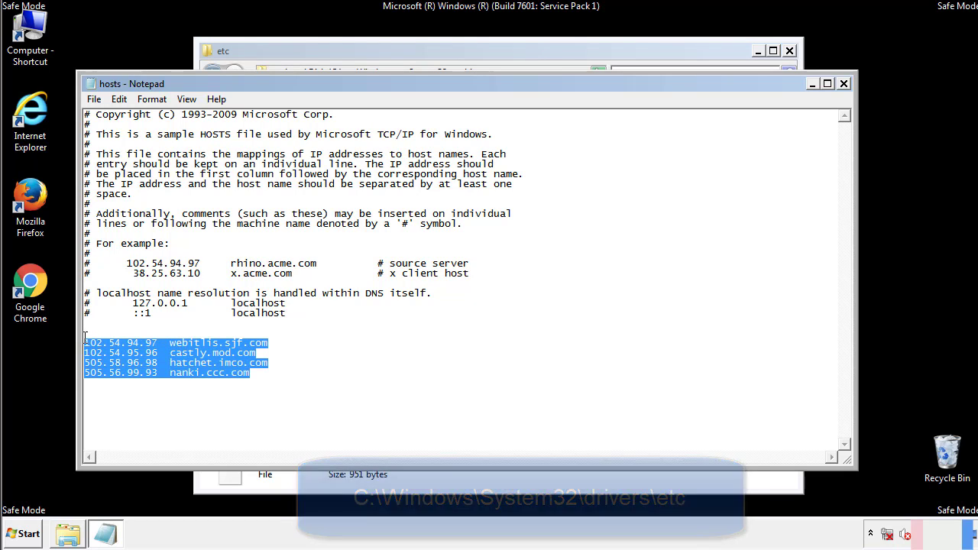
Delete the four suspicious host entries, save and close hosts, then close the etc folder window
key("Delete")
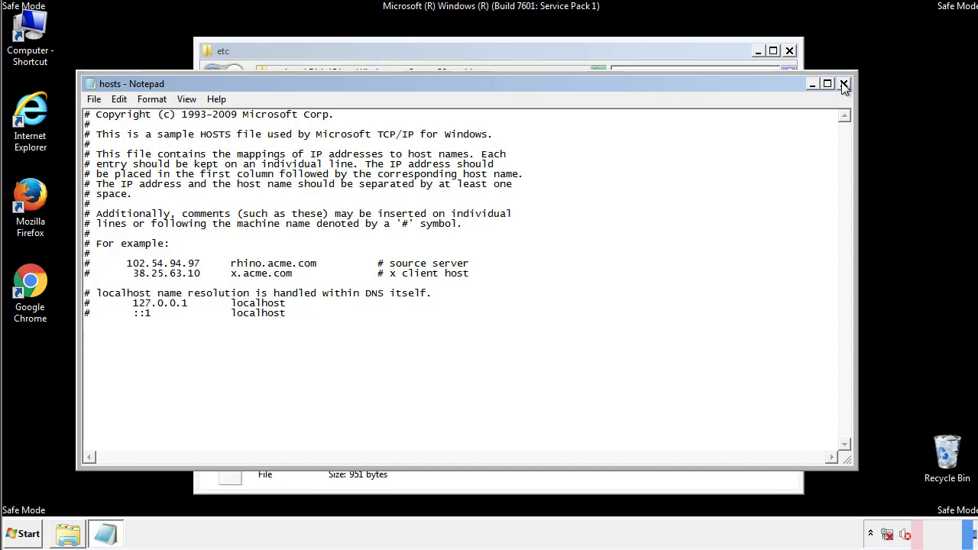
left_click(844, 82)
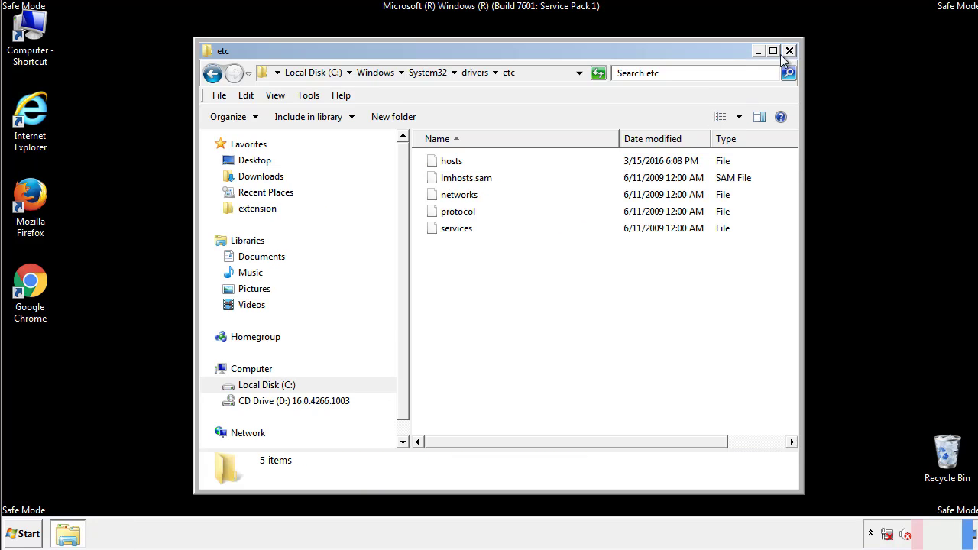
left_click(788, 51)
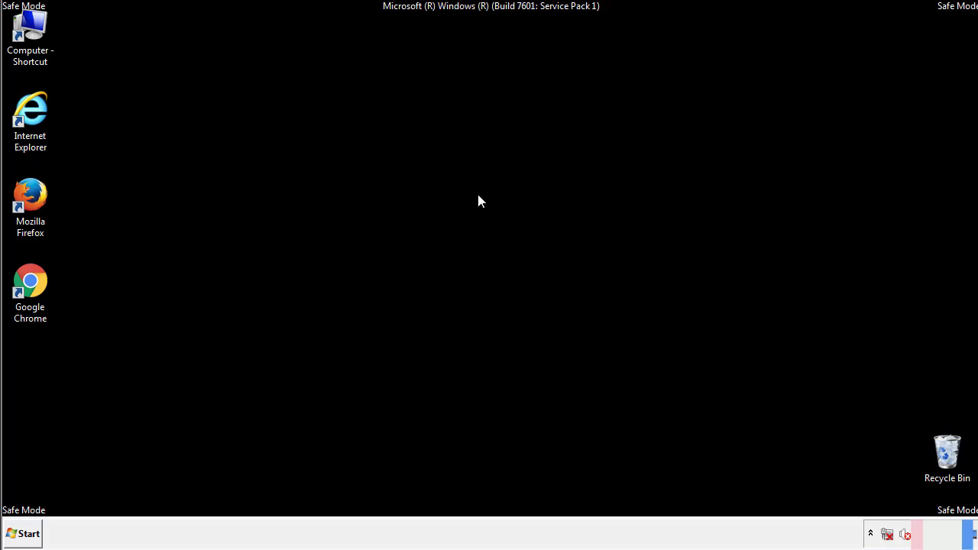
Open the Startup folder from the Start menu and select tavanero with the other suspicious items
left_click(21, 533)
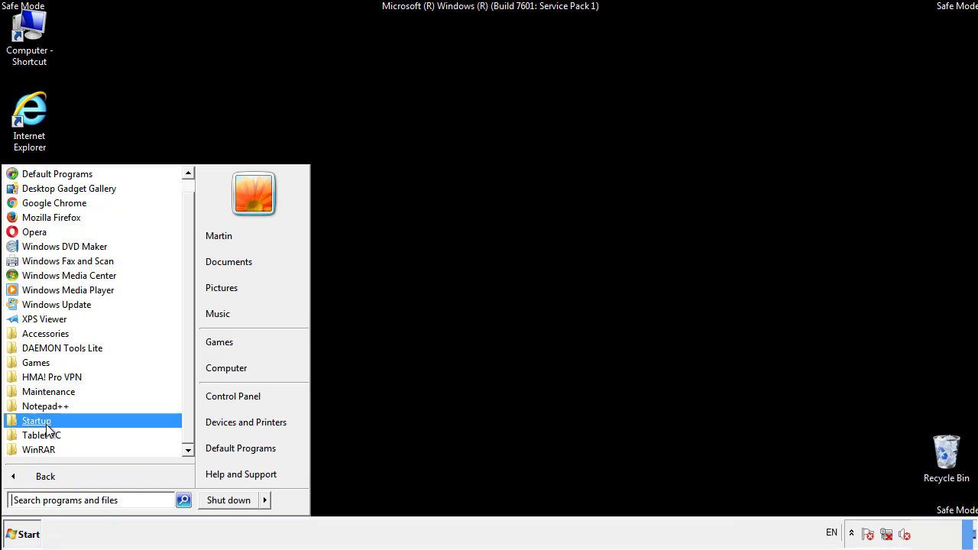
right_click(37, 420)
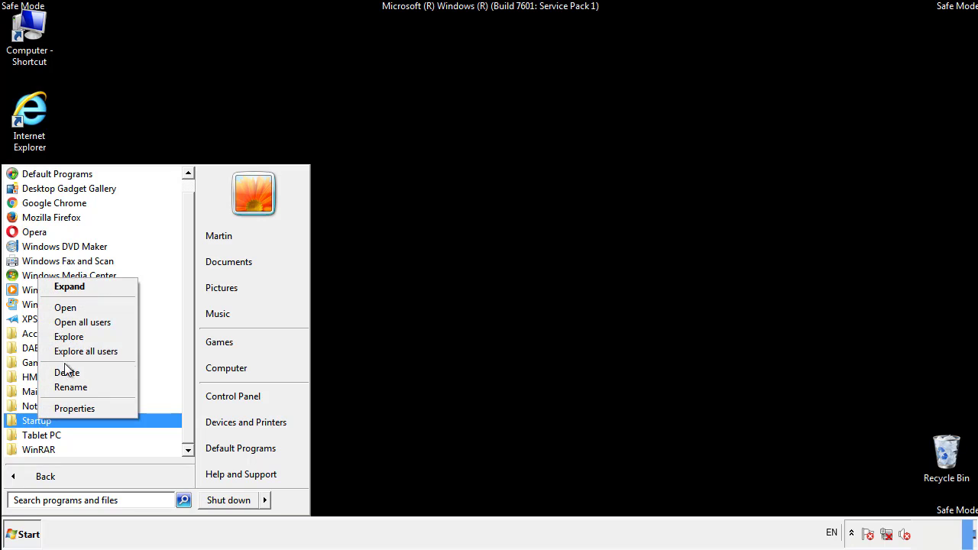
left_click(65, 307)
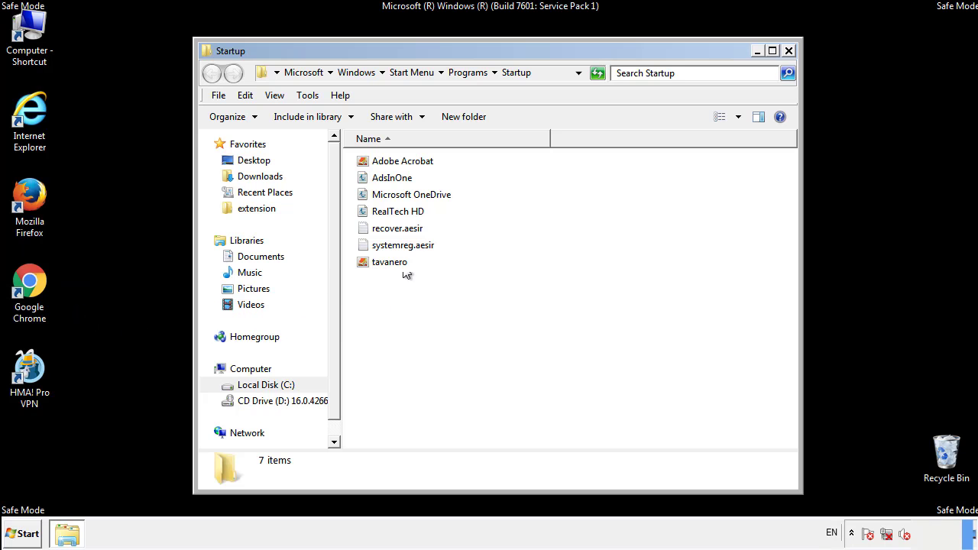
left_click(391, 177)
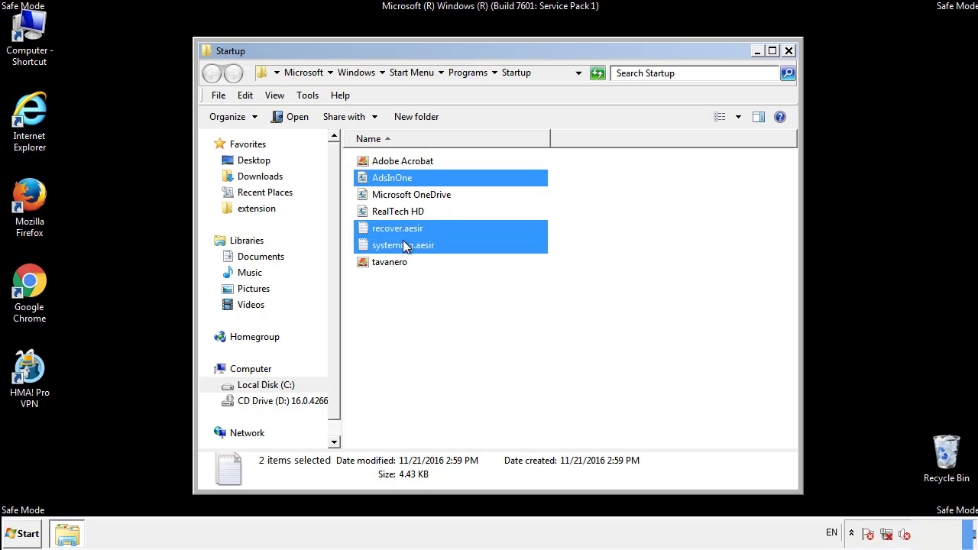
Delete AdsInOne, tavanero and the two .aesir files to the Recycle Bin and close the Startup folder
right_click(390, 263)
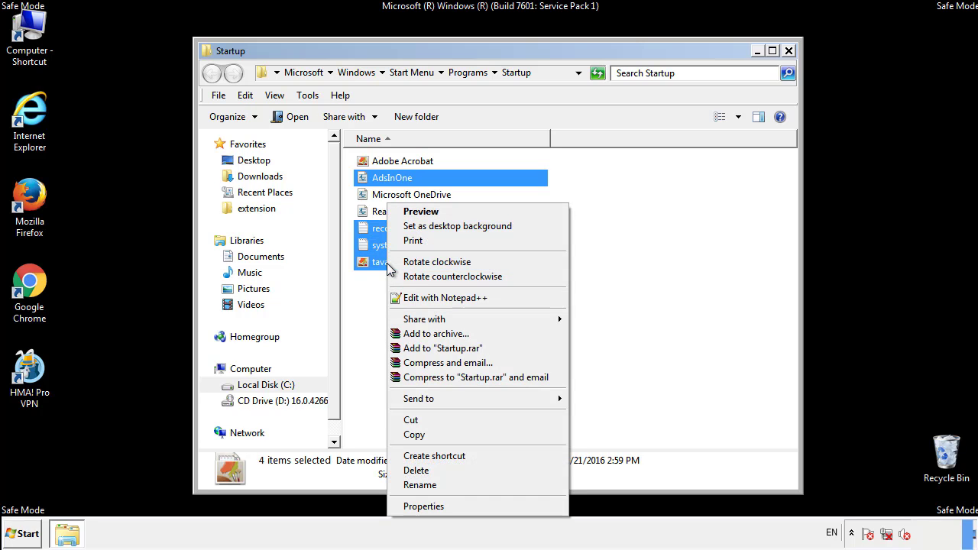
left_click(416, 471)
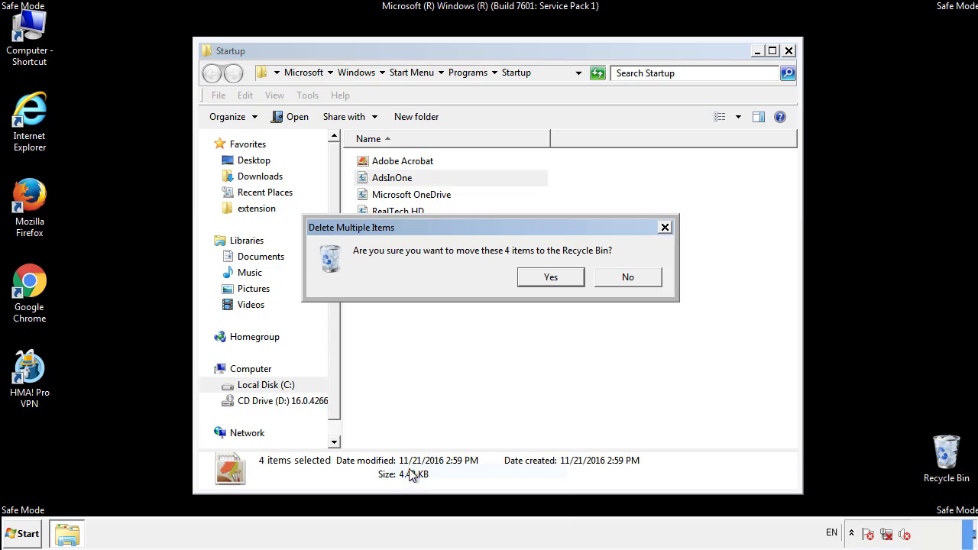
left_click(550, 276)
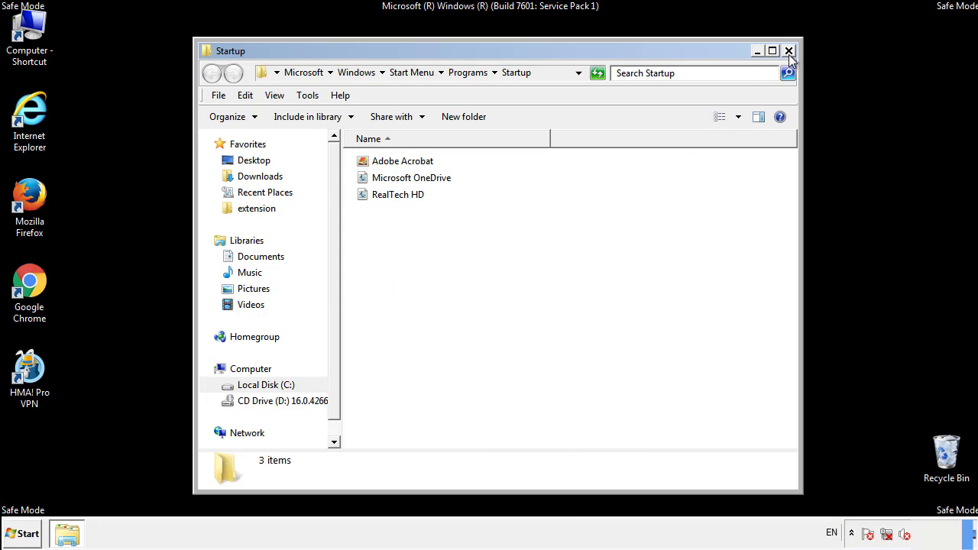
left_click(789, 51)
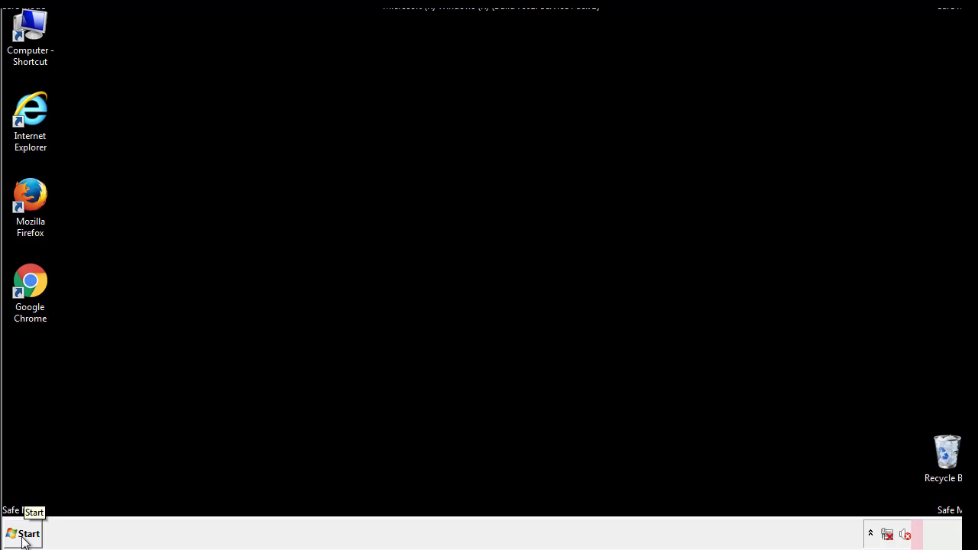
Launch regedit and navigate to HKEY_LOCAL_MACHINE\SOFTWARE\Microsoft\Windows\CurrentVersion\Run
left_click(23, 533)
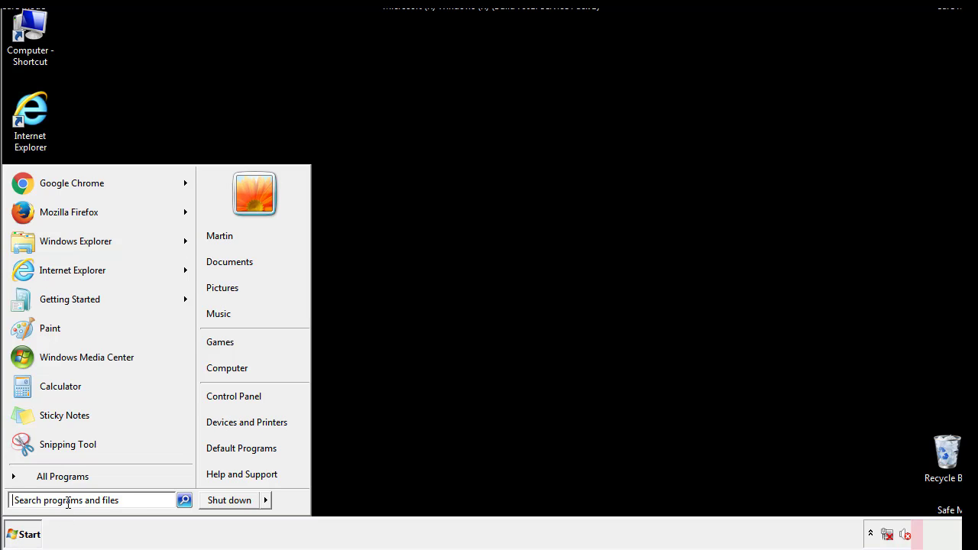
type("reged")
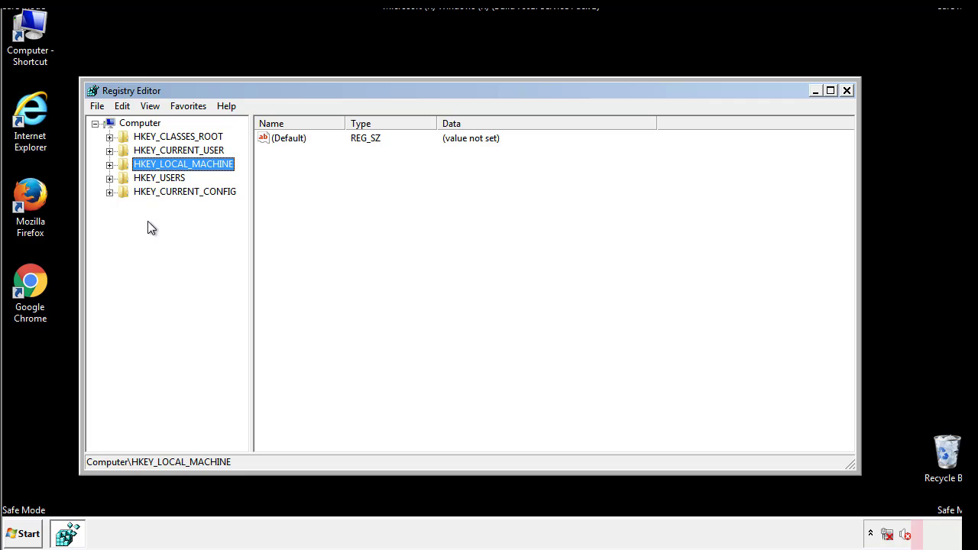
left_click(110, 164)
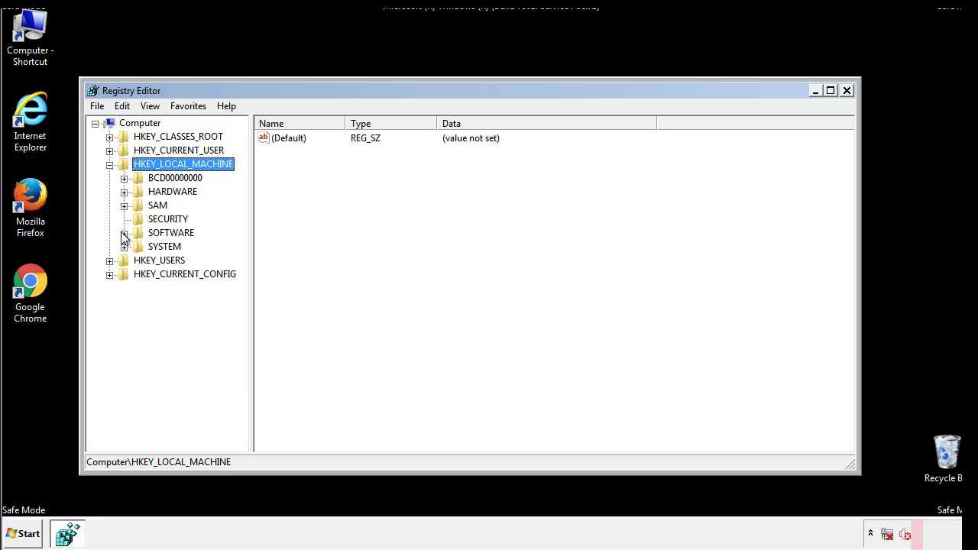
left_click(125, 233)
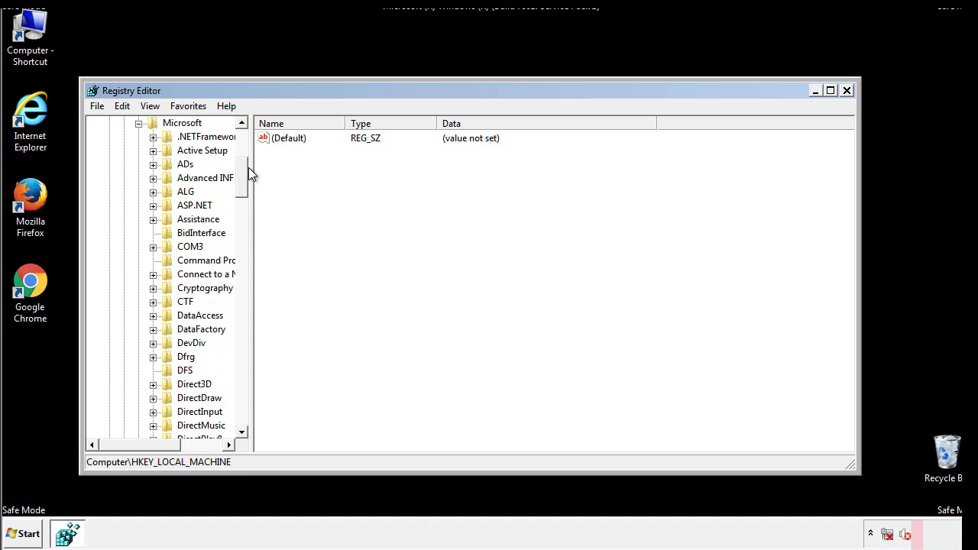
scroll("down", 3)
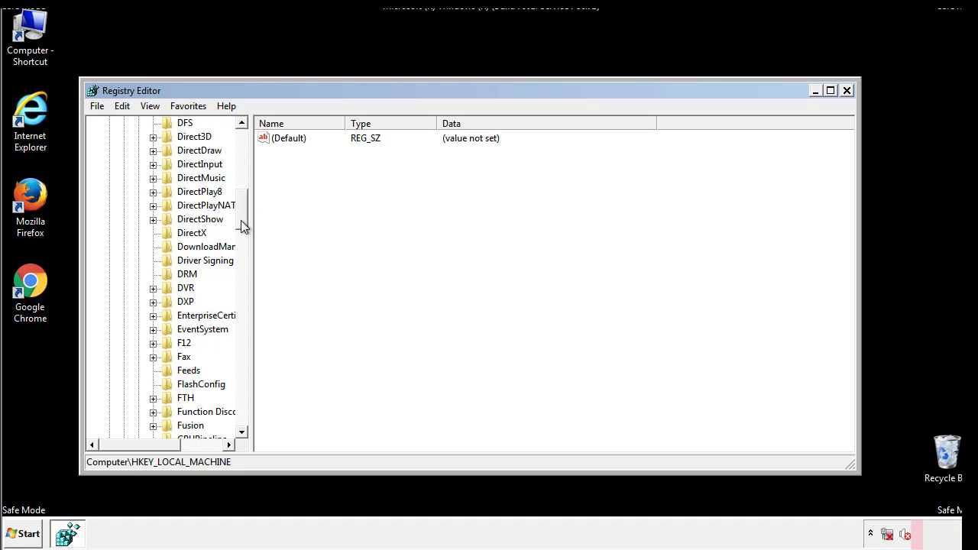
scroll("down", 3)
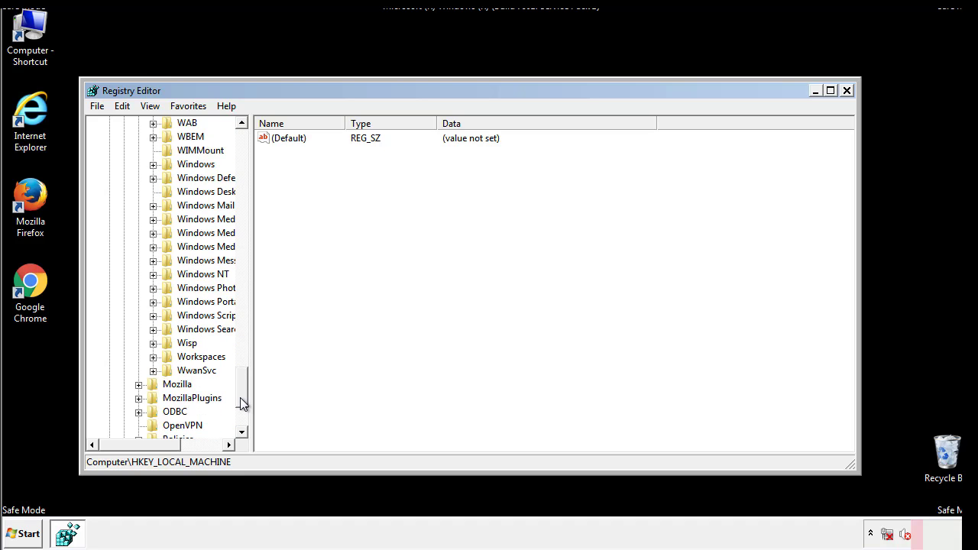
left_click(153, 232)
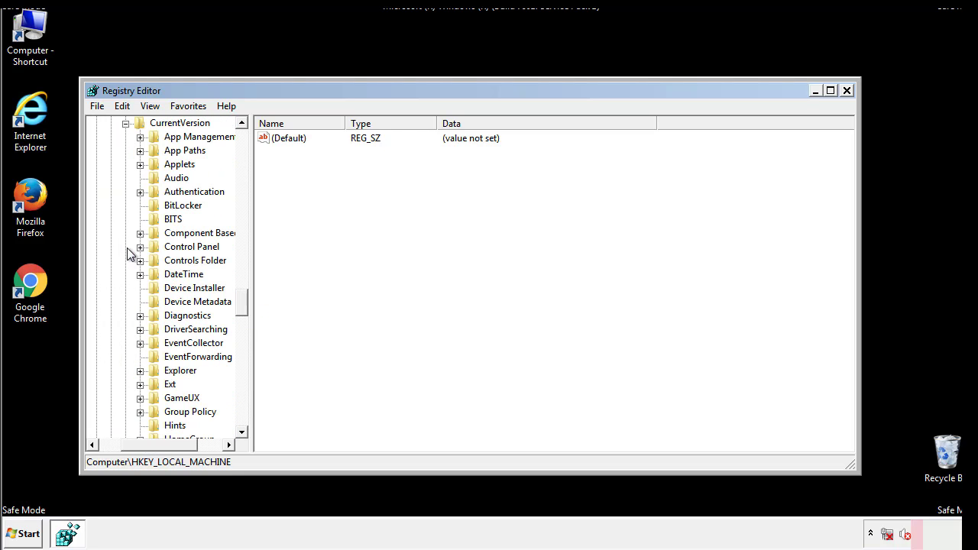
scroll("down", 3)
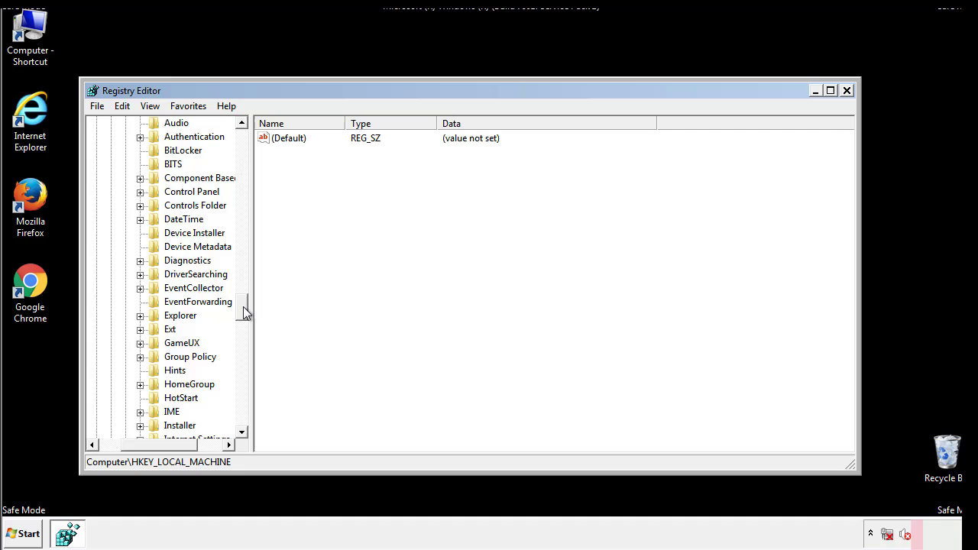
scroll("down", 3)
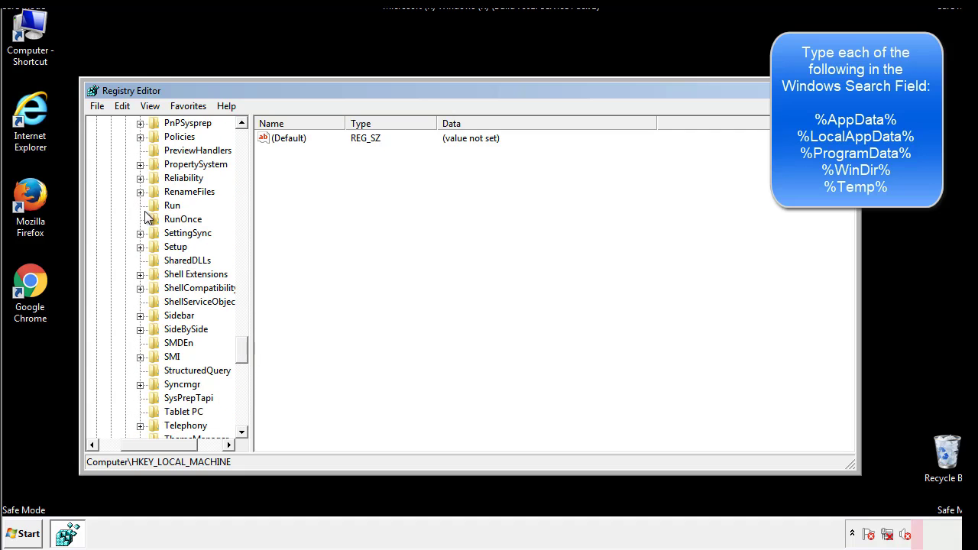
left_click(172, 205)
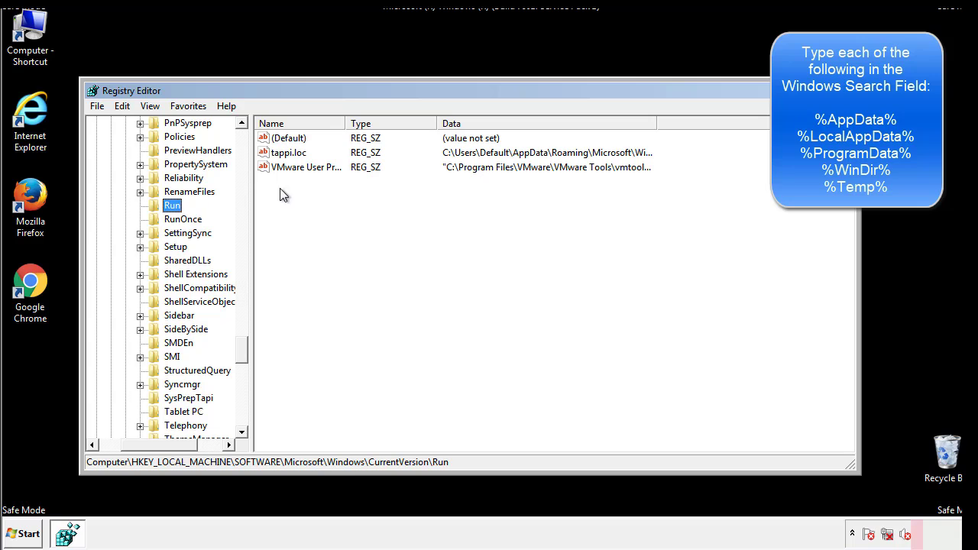
mouse_move(630, 169)
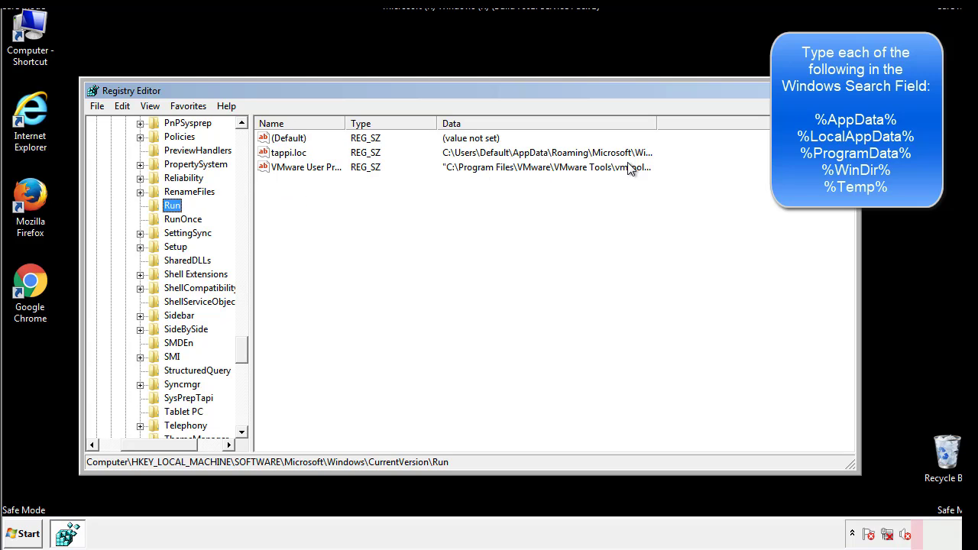
Delete the tappi.loc value from the Run key, leaving only the VMware User Process entry
left_click(289, 153)
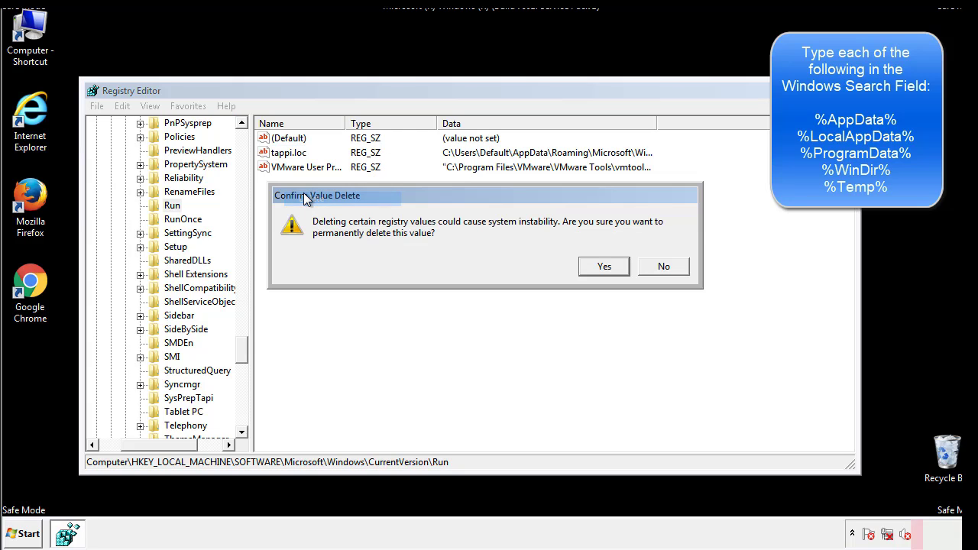
left_click(602, 266)
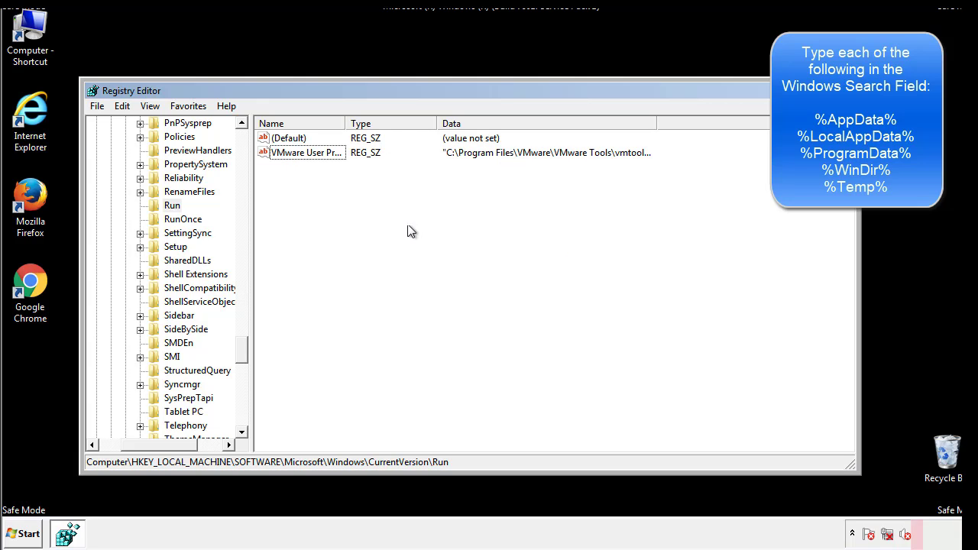
scroll("down", 3)
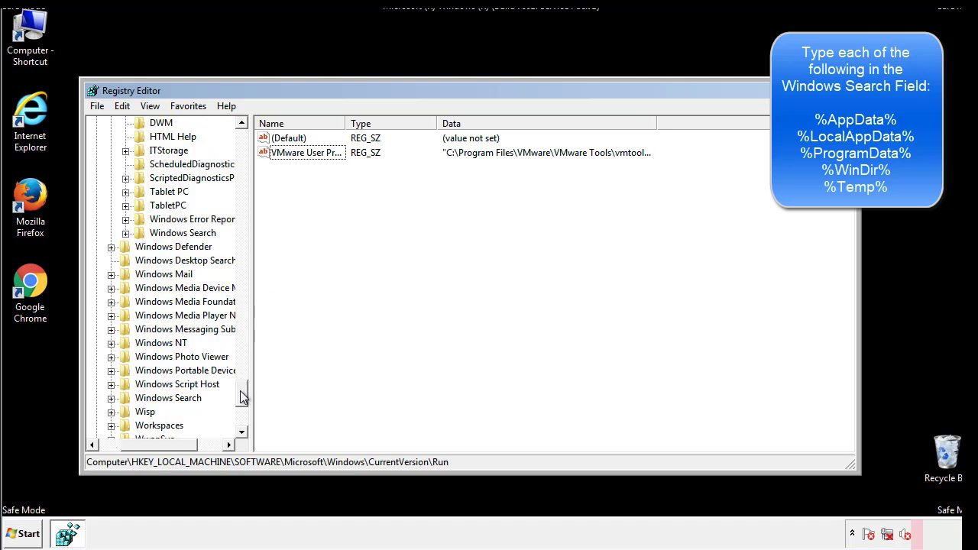
Inspect HKEY_CURRENT_USER's CurrentVersion\Run values (only DAEMON Tools Lite), then return to the Windows key
scroll("down", 3)
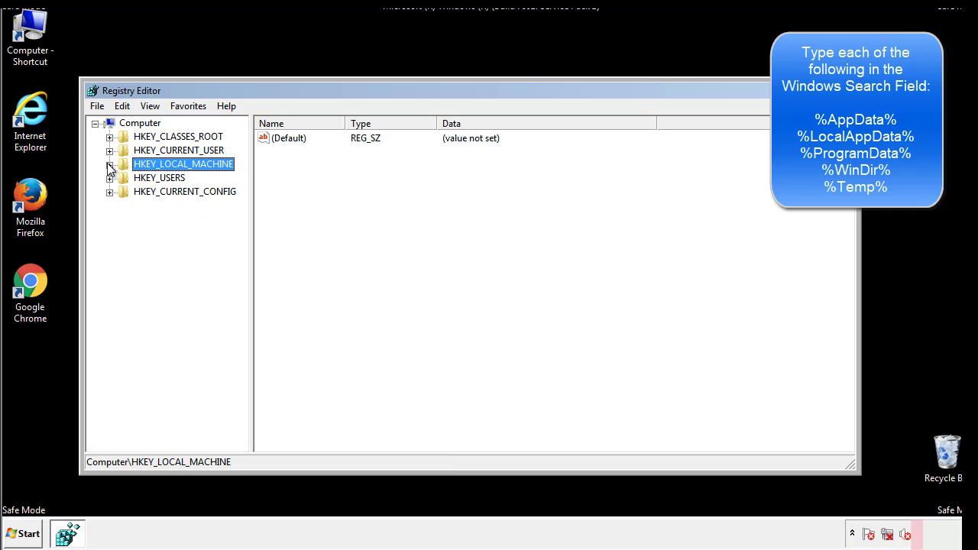
left_click(111, 150)
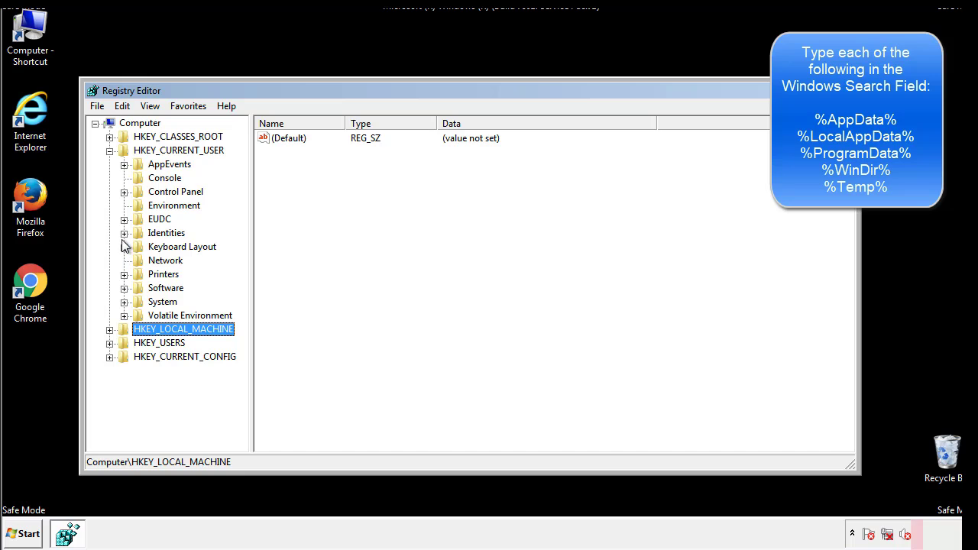
mouse_move(126, 254)
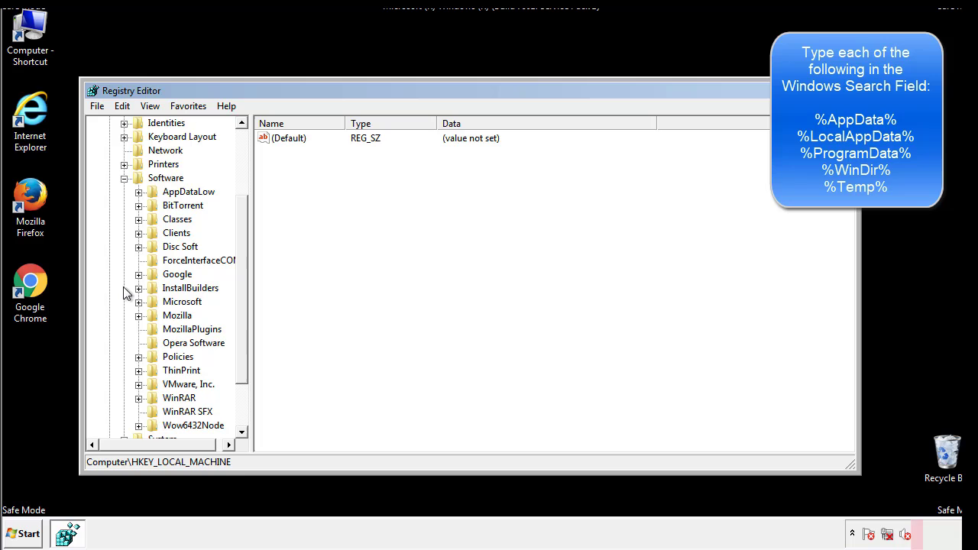
scroll("down", 3)
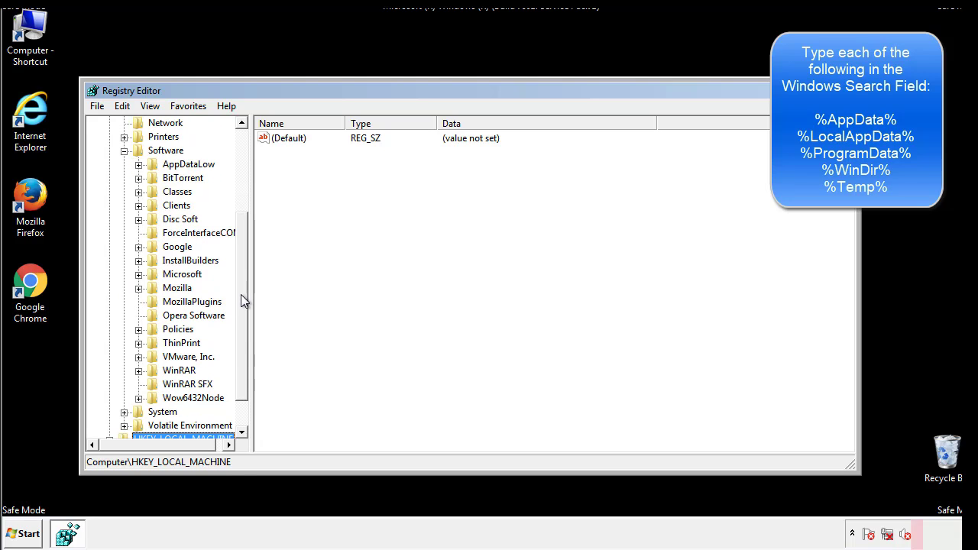
mouse_move(156, 309)
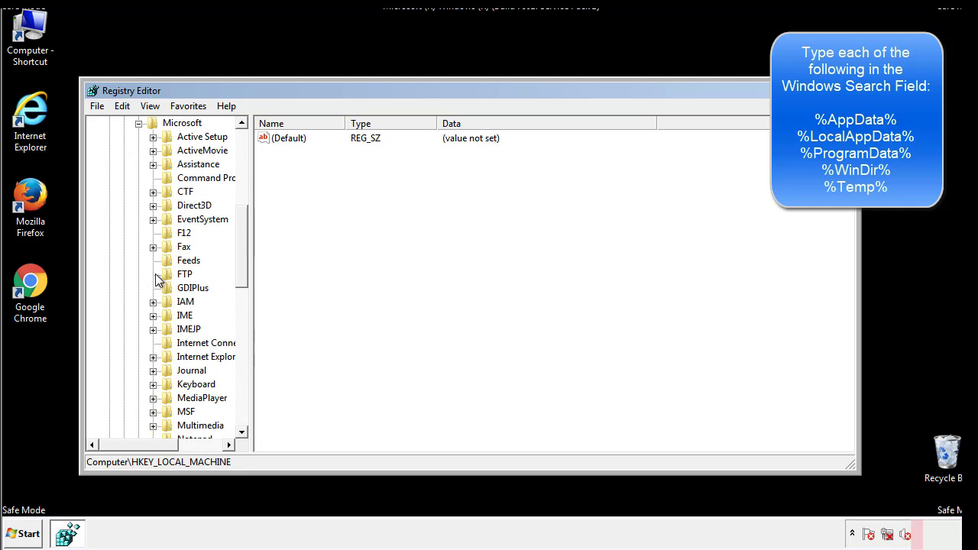
scroll("down", 3)
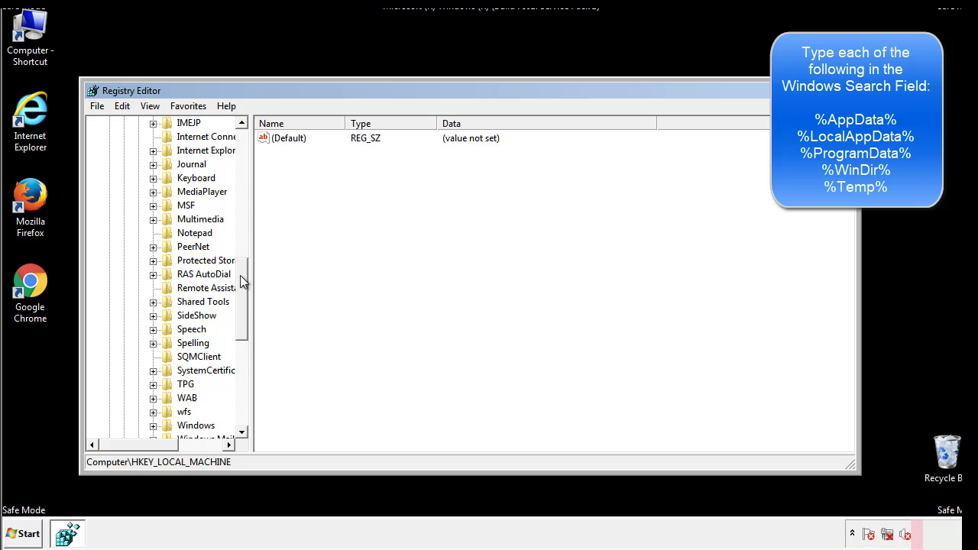
scroll("down", 3)
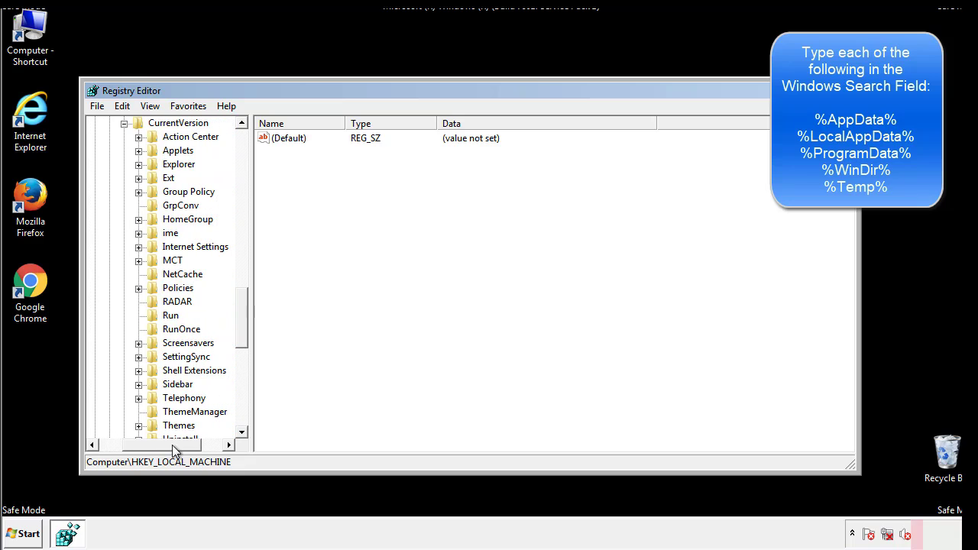
left_click(171, 315)
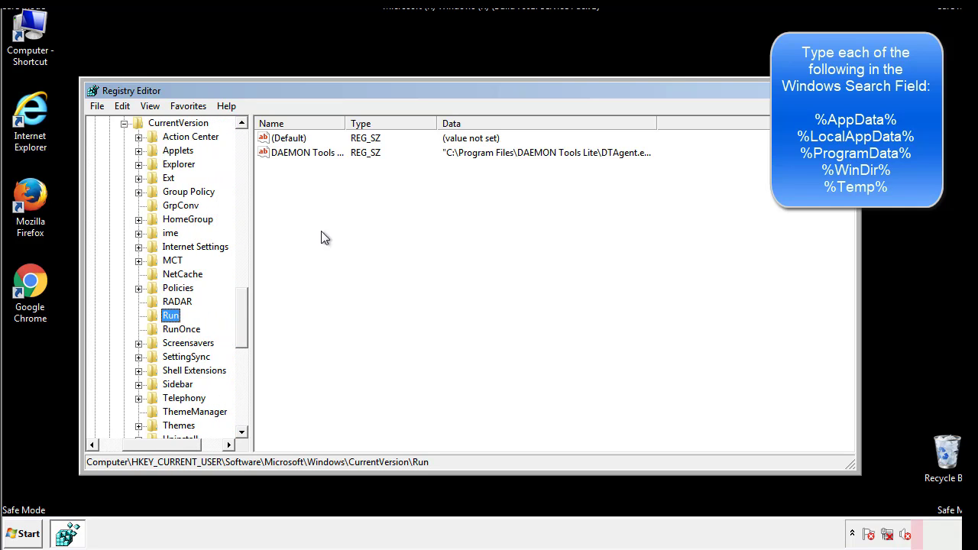
mouse_move(318, 168)
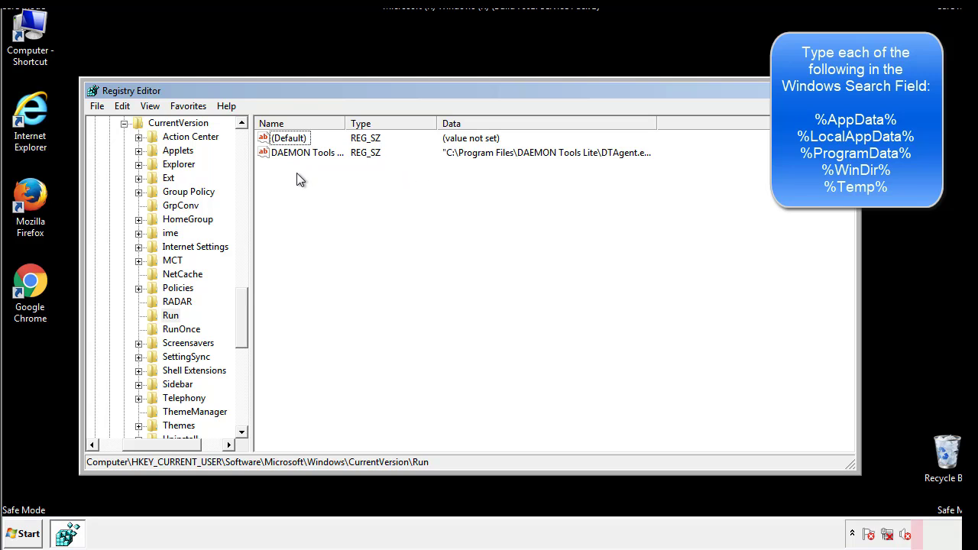
mouse_move(354, 180)
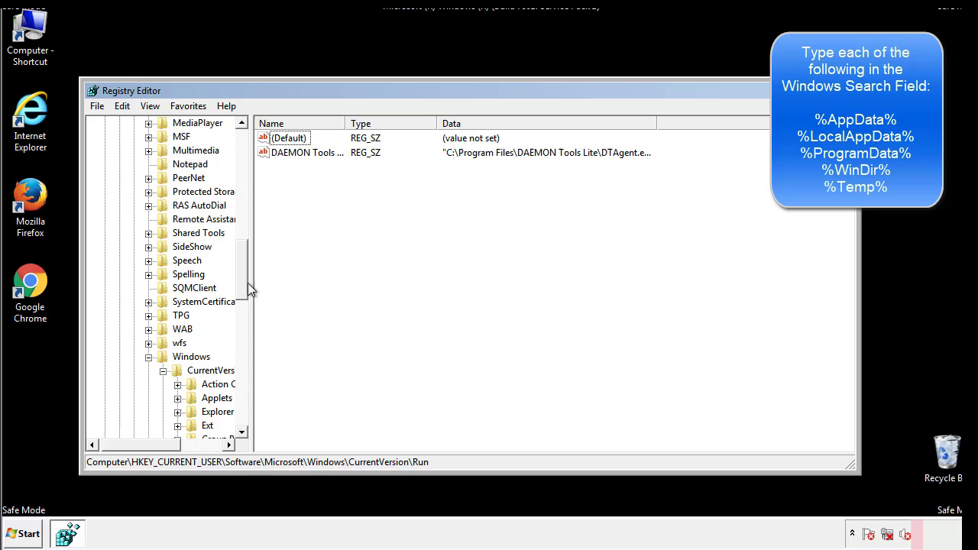
left_click(192, 357)
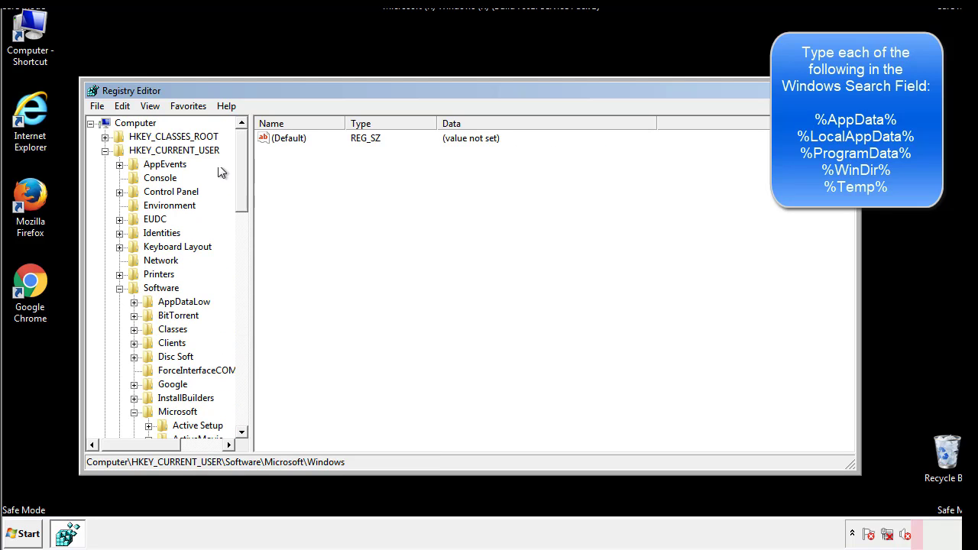
Search the registry for %temp%, landing on the VolumeCaches\Temporary Files folder value
left_click(122, 105)
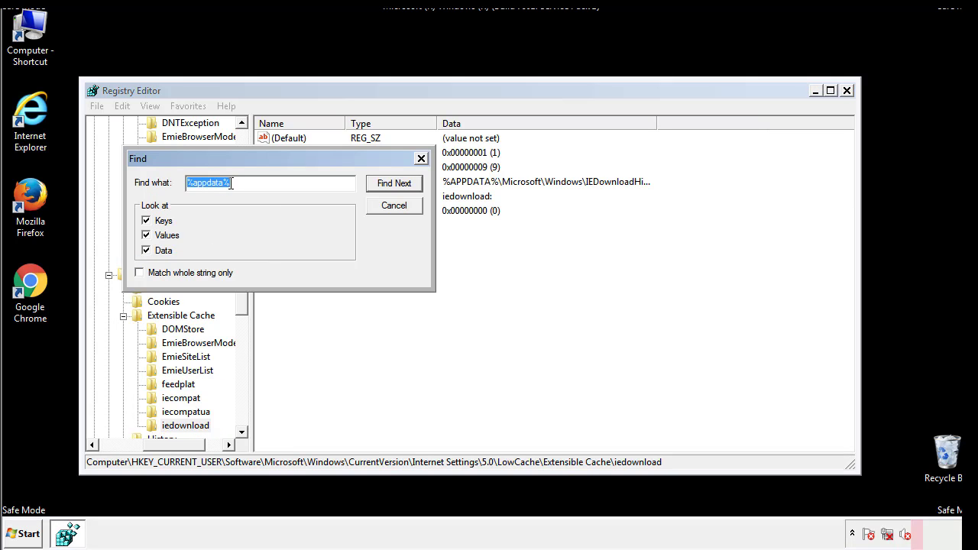
type("%4")
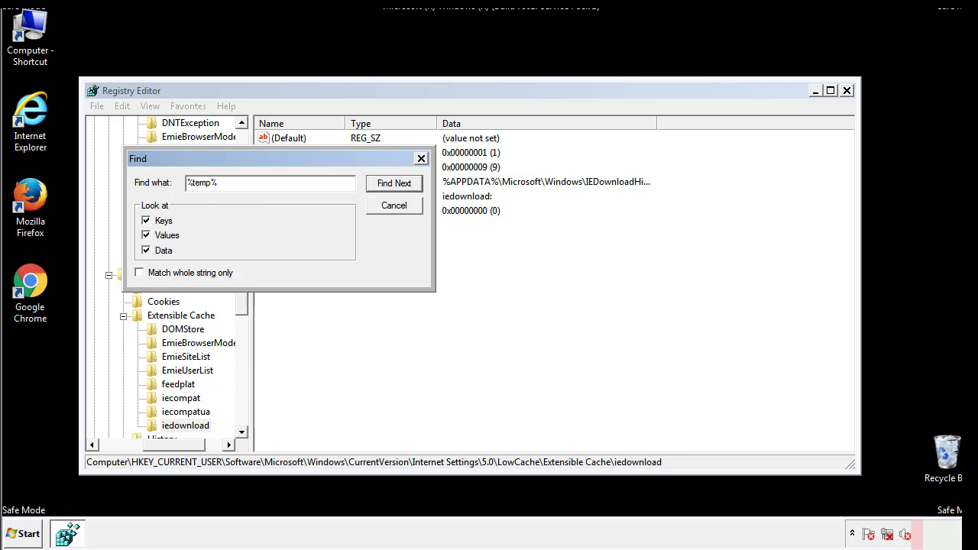
left_click(394, 184)
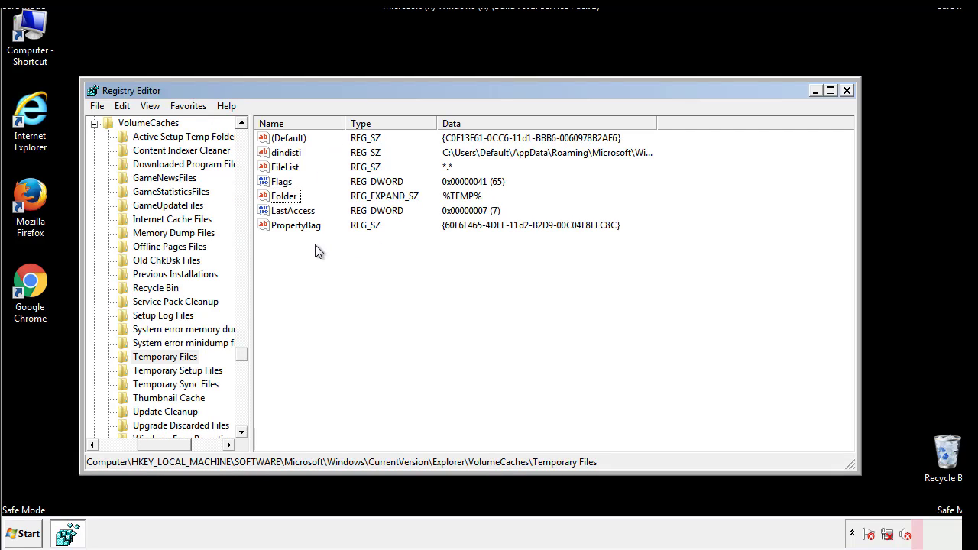
Delete all values of the Temporary Files key except (Default) and close Registry Editor
key("ctrl+a")
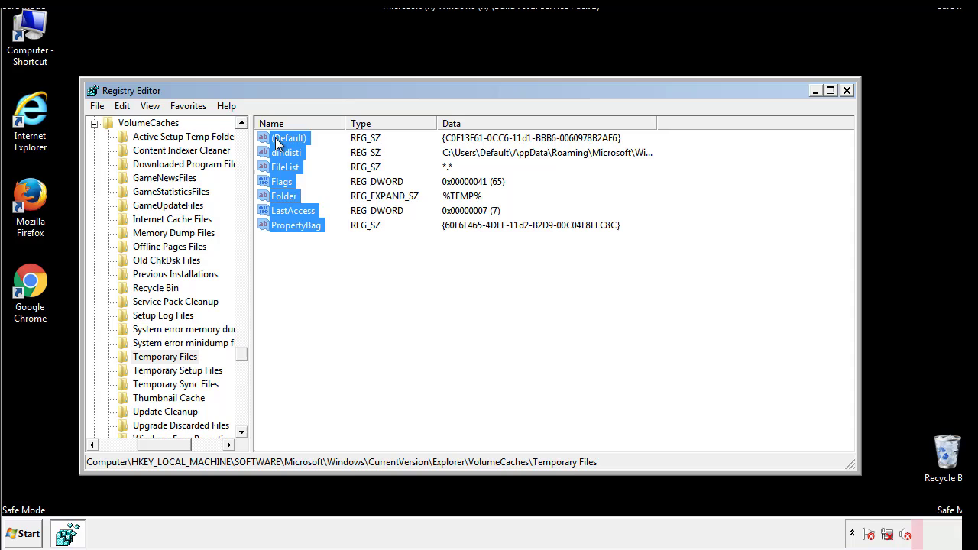
right_click(289, 138)
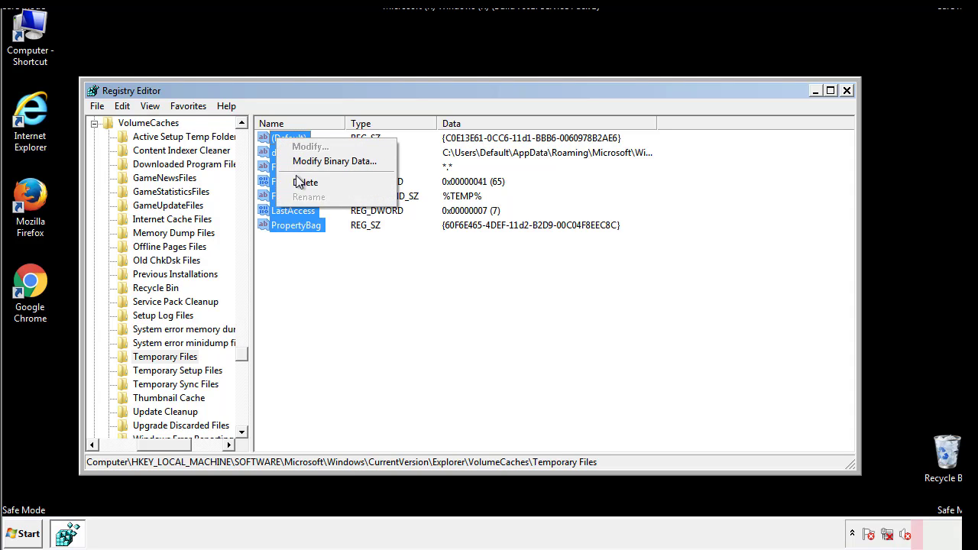
left_click(306, 182)
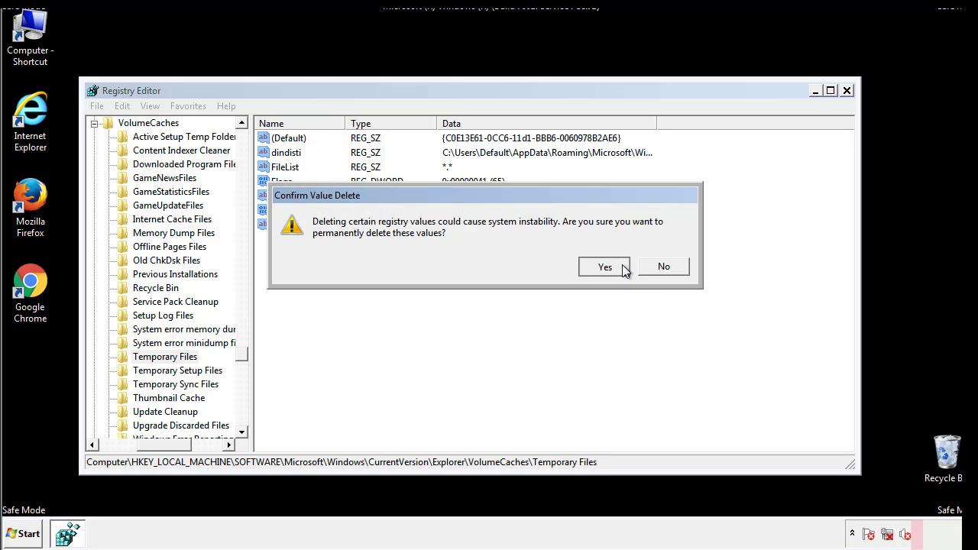
left_click(606, 266)
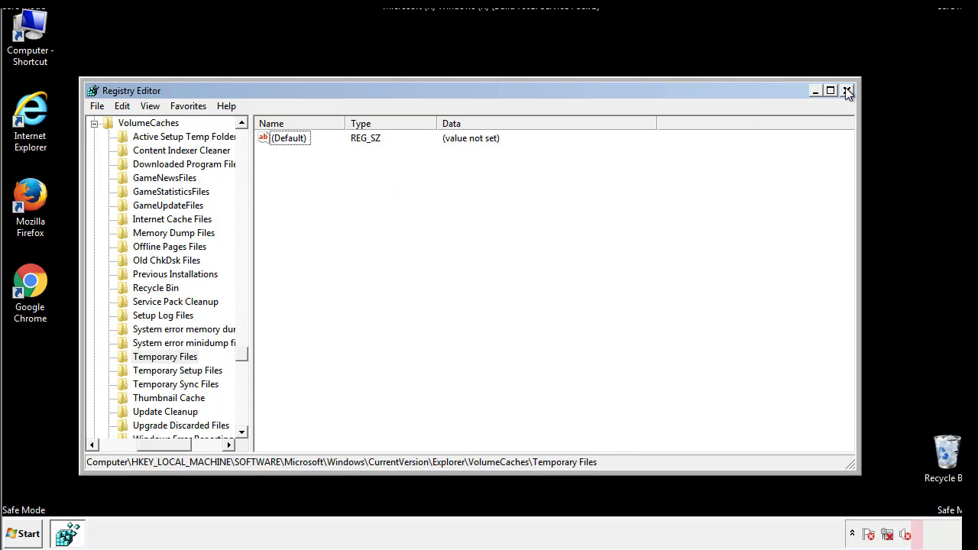
left_click(847, 91)
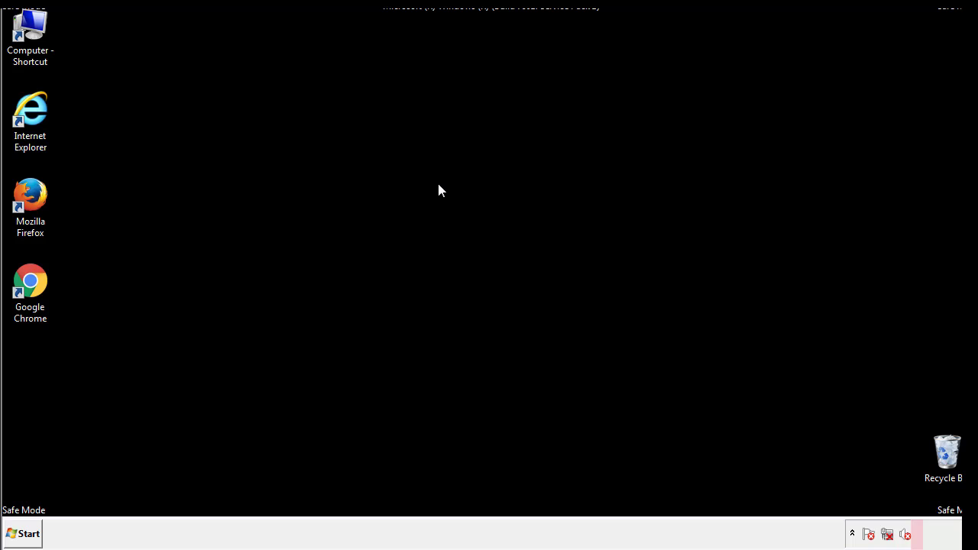
mouse_move(40, 382)
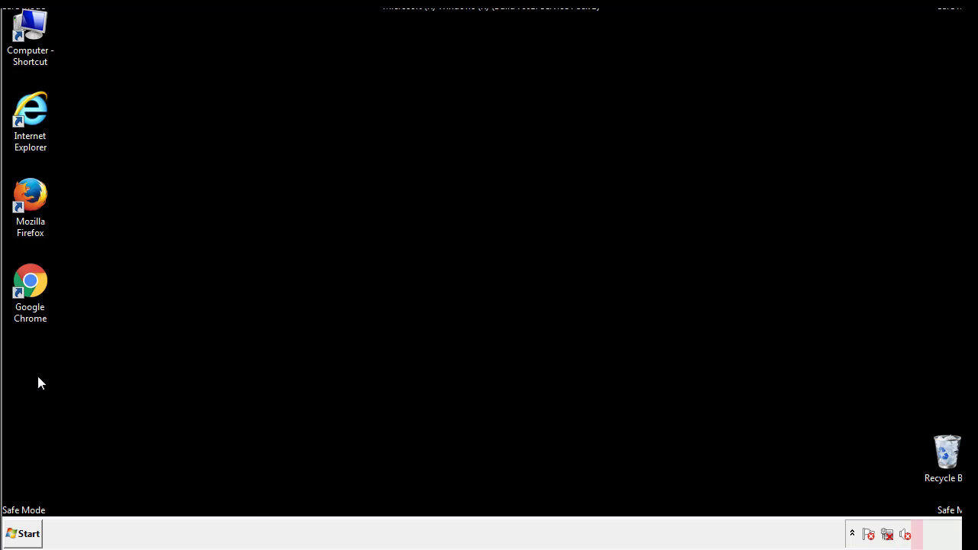
Launch msconfig again from Start search, opening System Configuration on its General tab
left_click(21, 534)
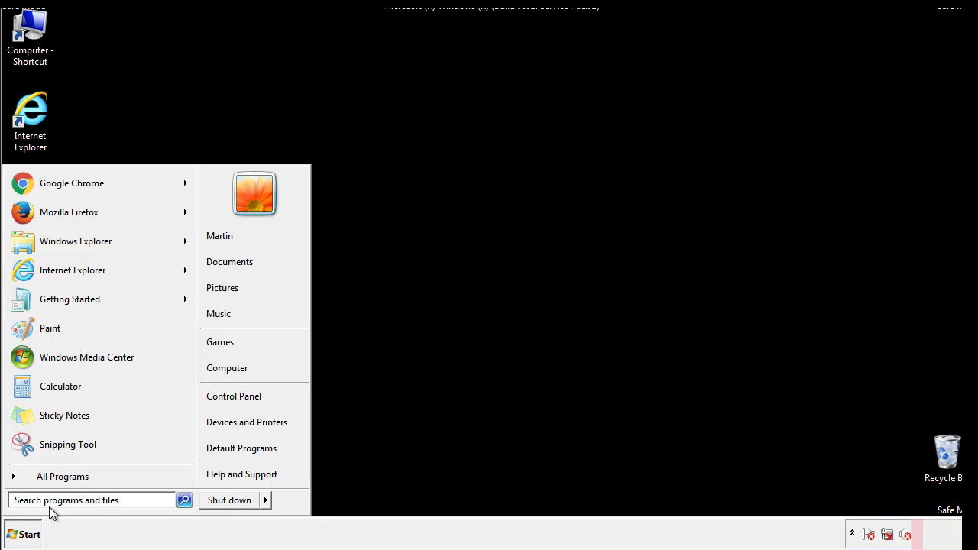
type("mscon")
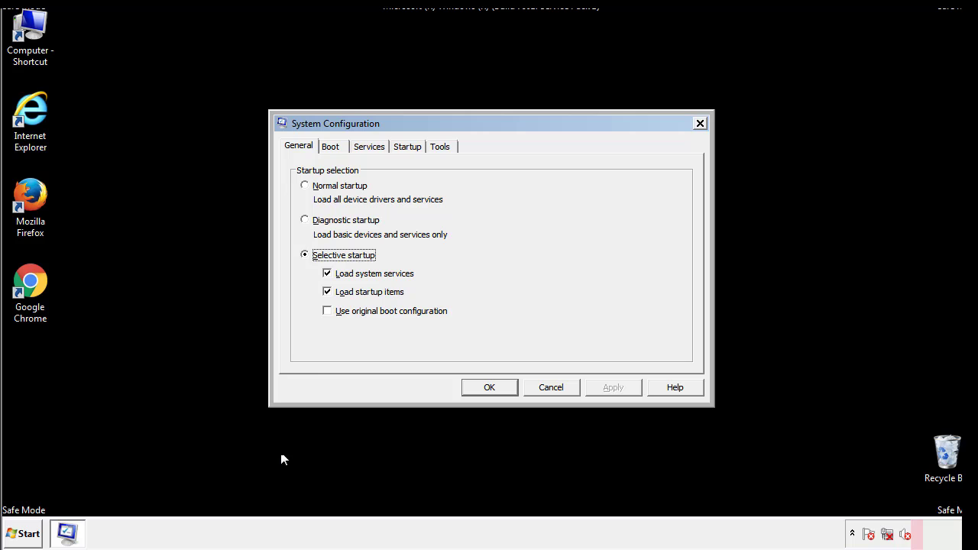
Uncheck Safe boot under Boot options without yet applying the change
left_click(330, 146)
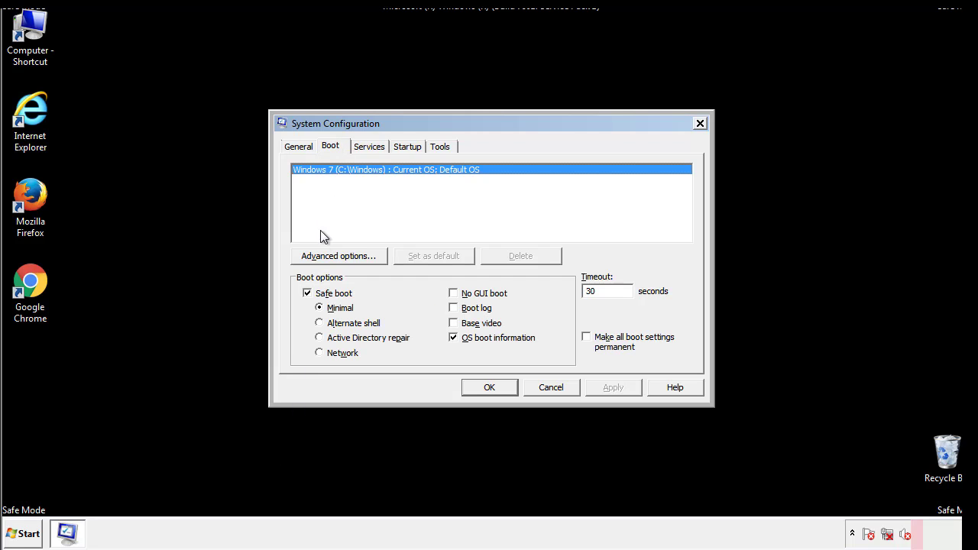
left_click(307, 293)
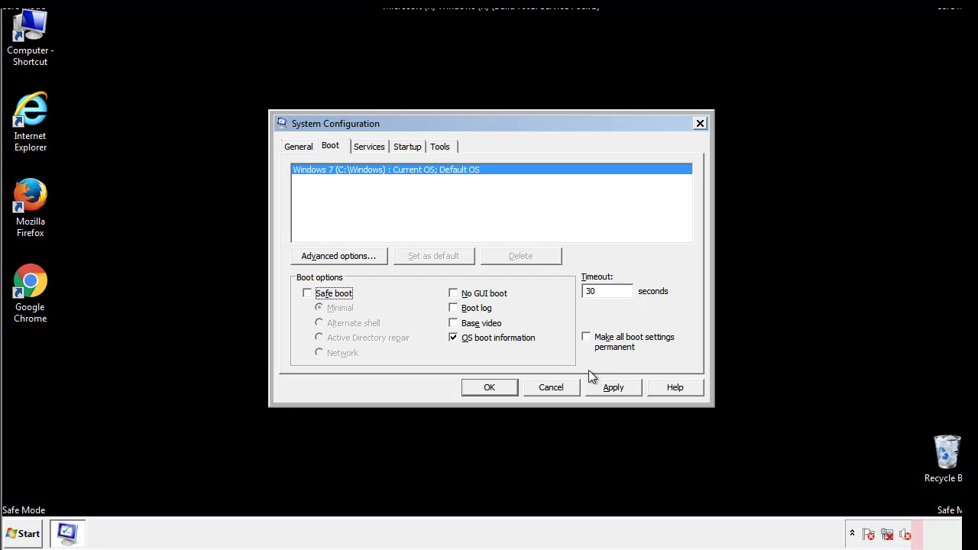